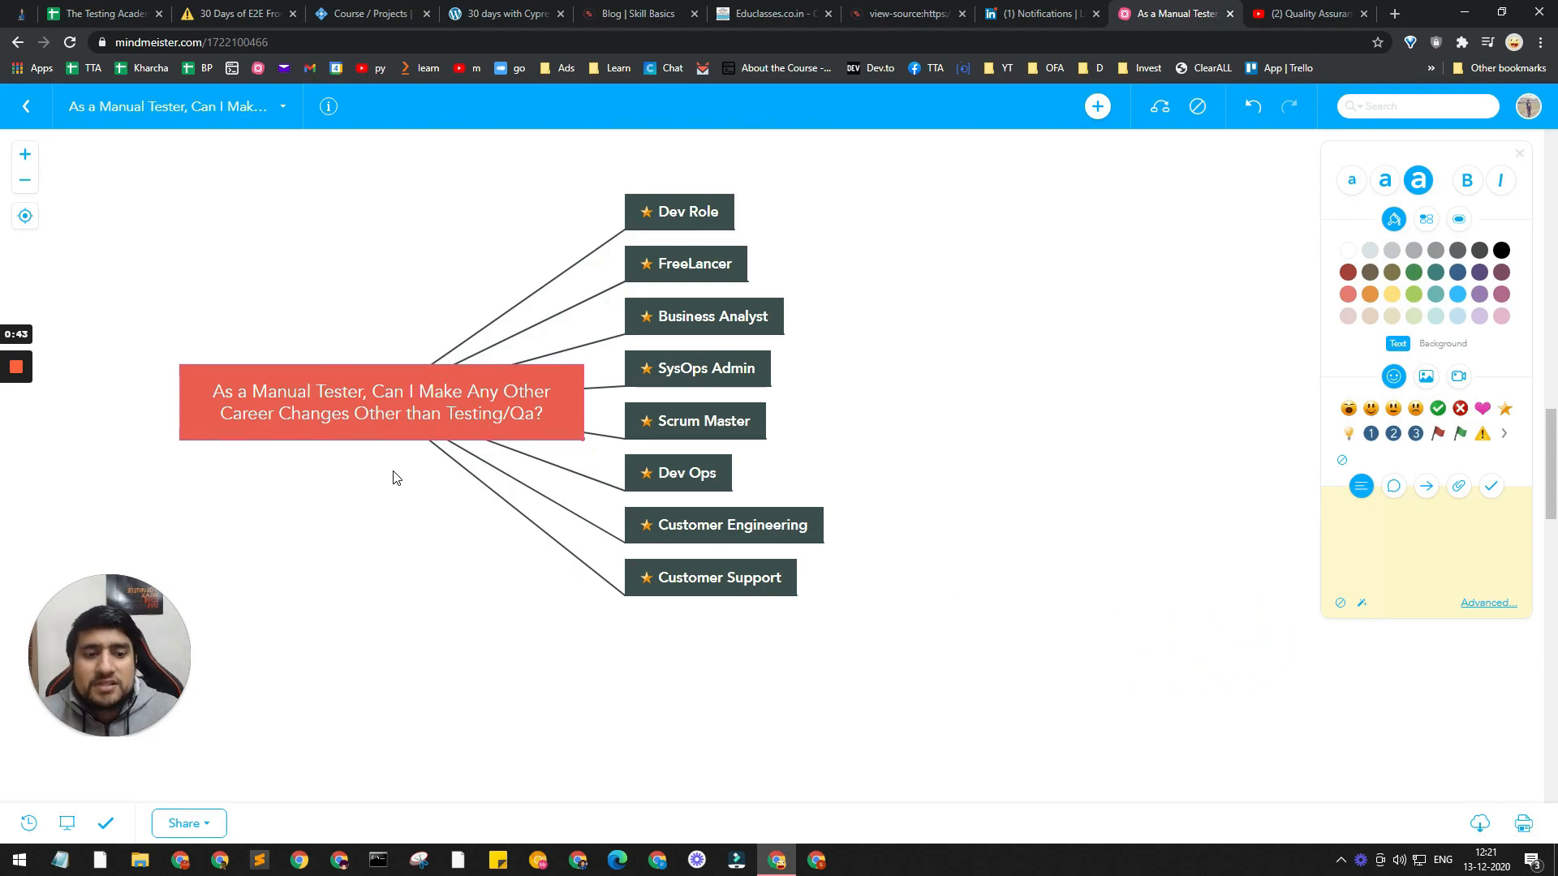
mouse_move(360, 459)
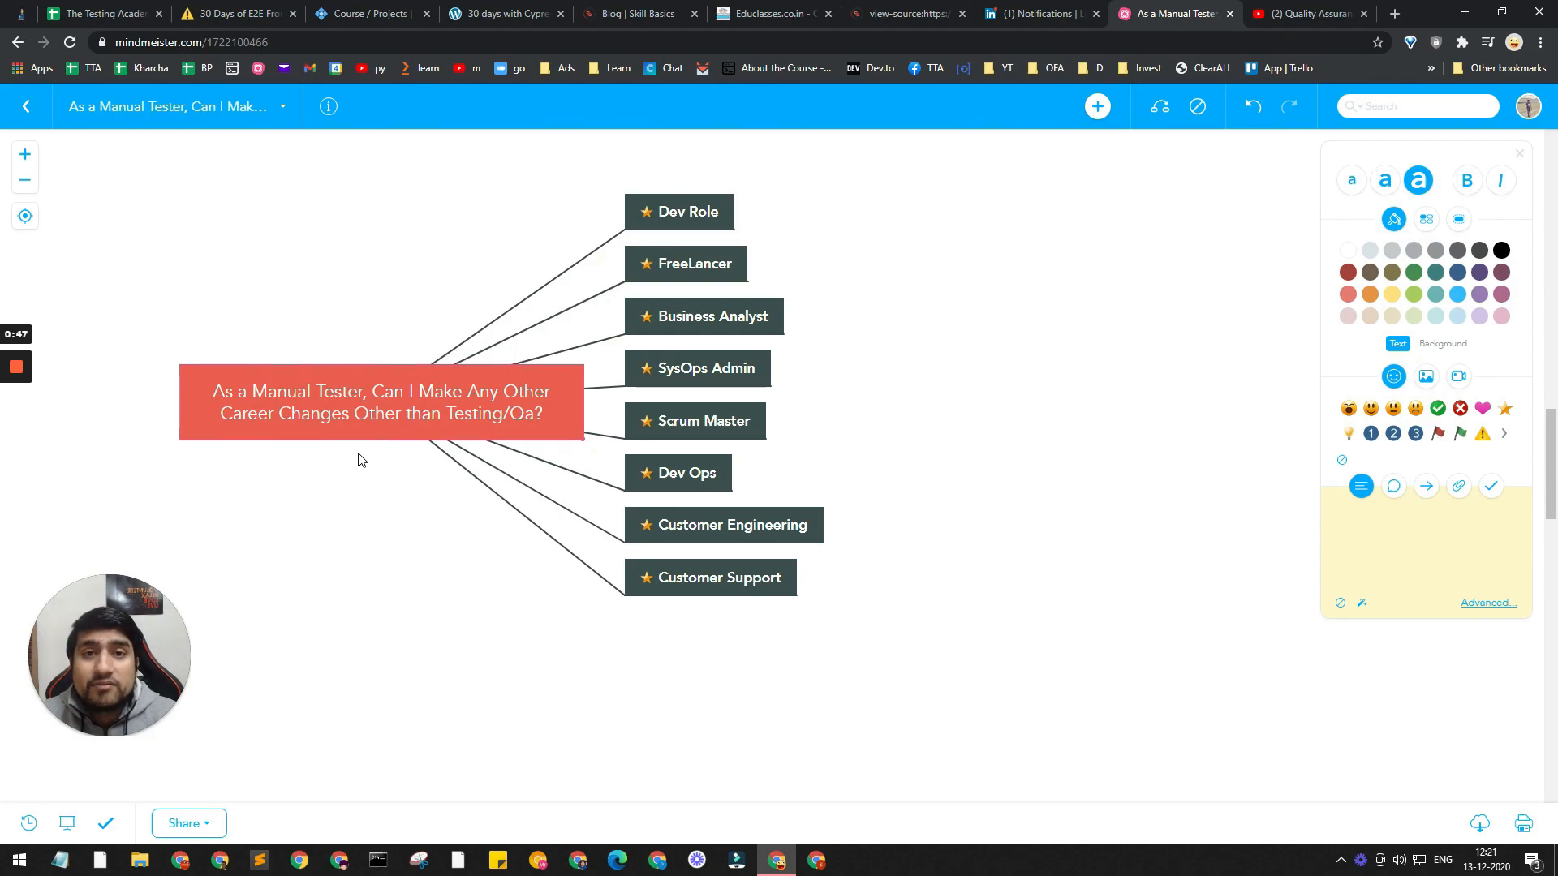
mouse_move(343, 516)
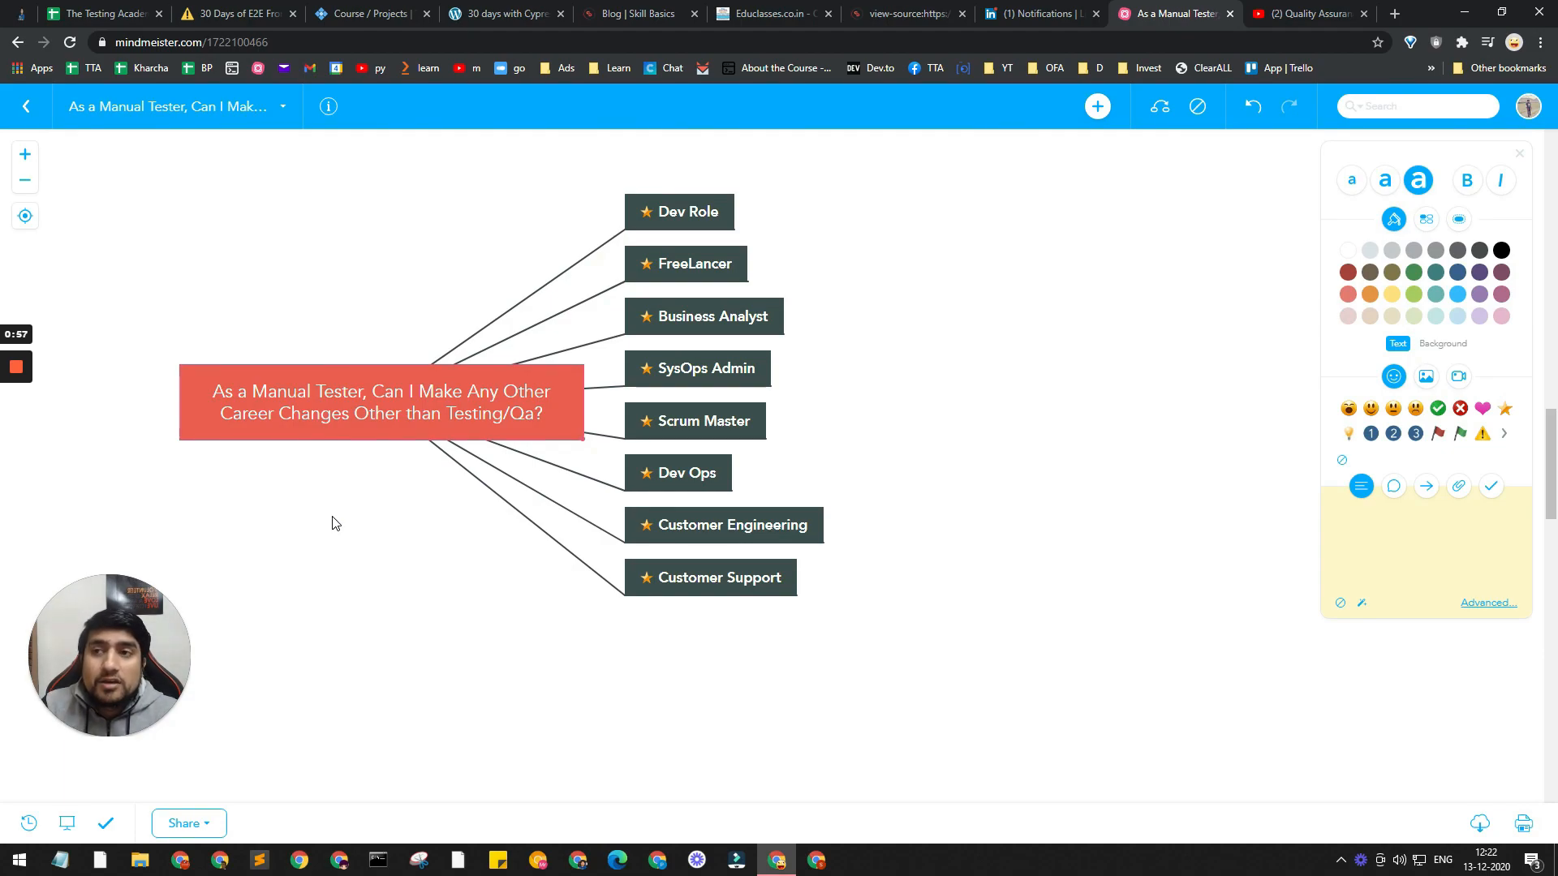
mouse_move(336, 516)
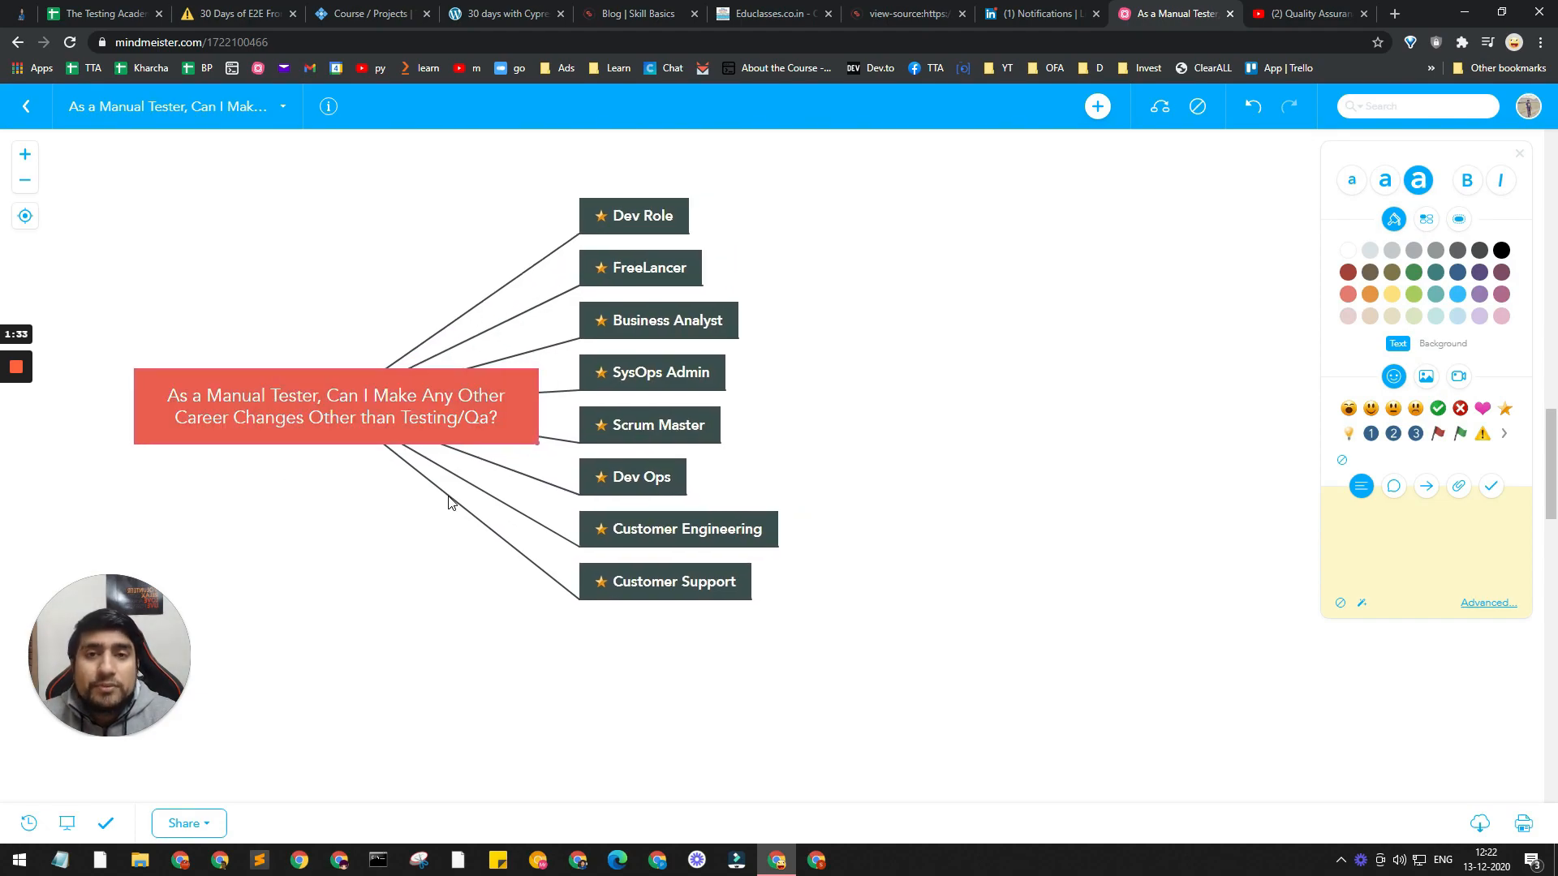
mouse_move(401, 485)
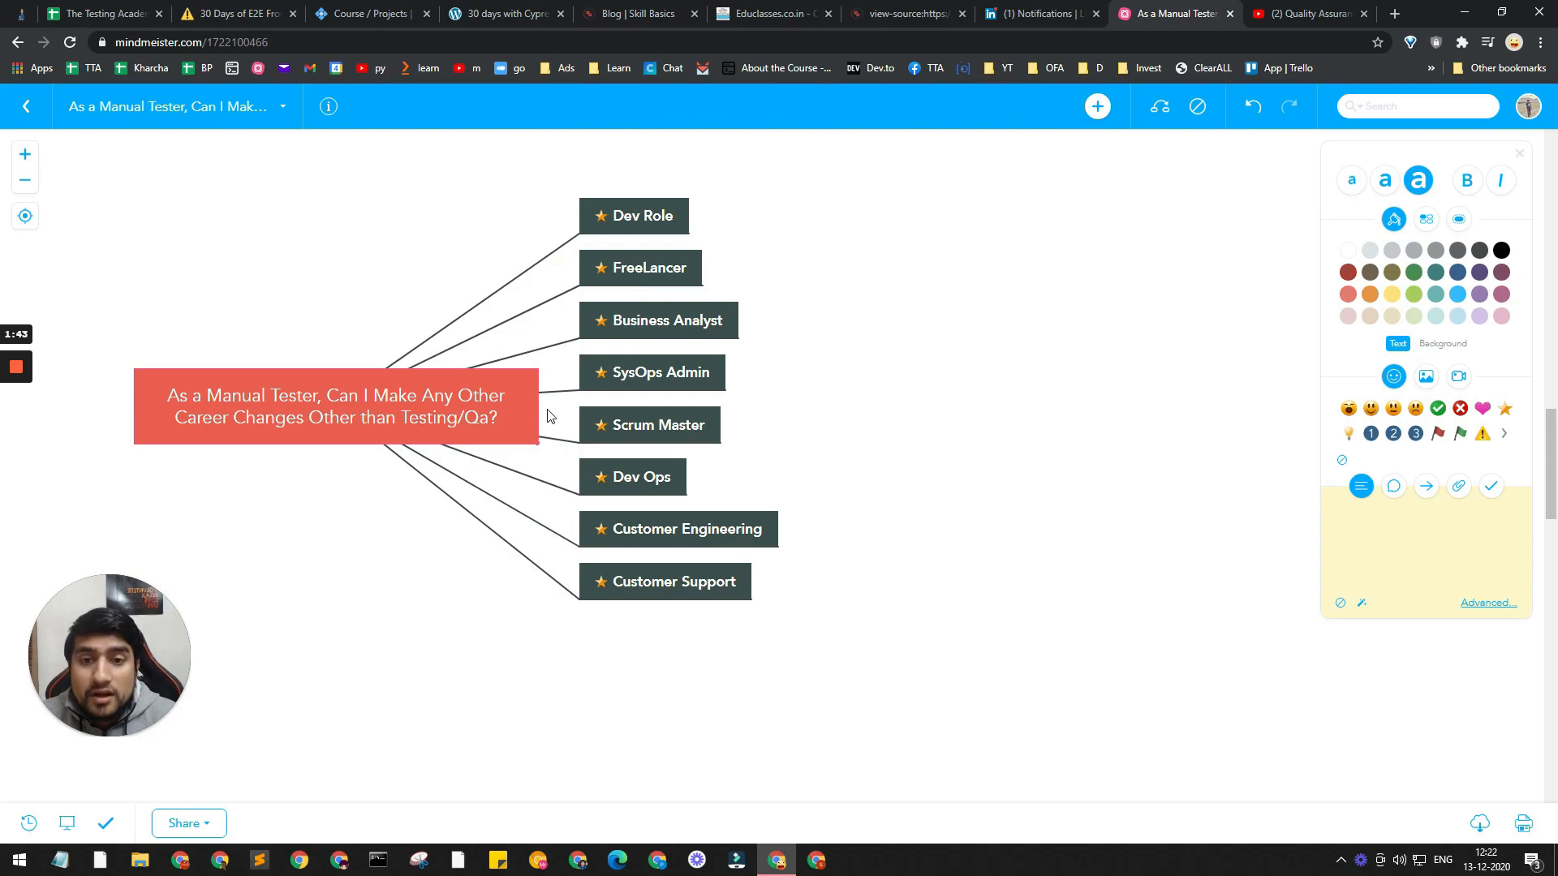
- Move the Dev Ops topic above Dev Role so it sits first among the starred branches
click(633, 216)
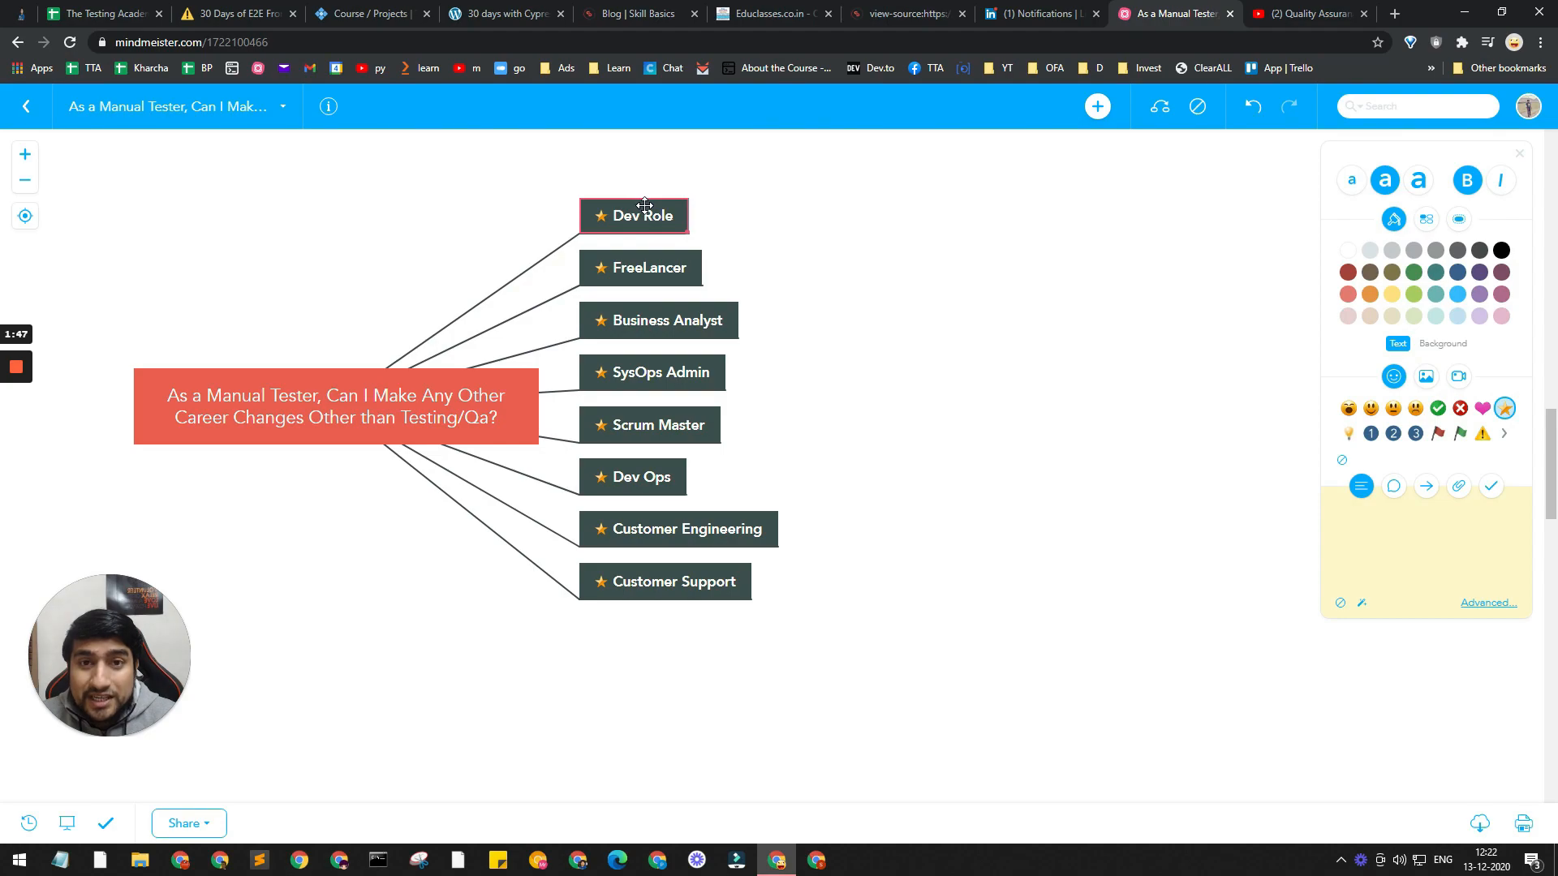
mouse_move(628, 198)
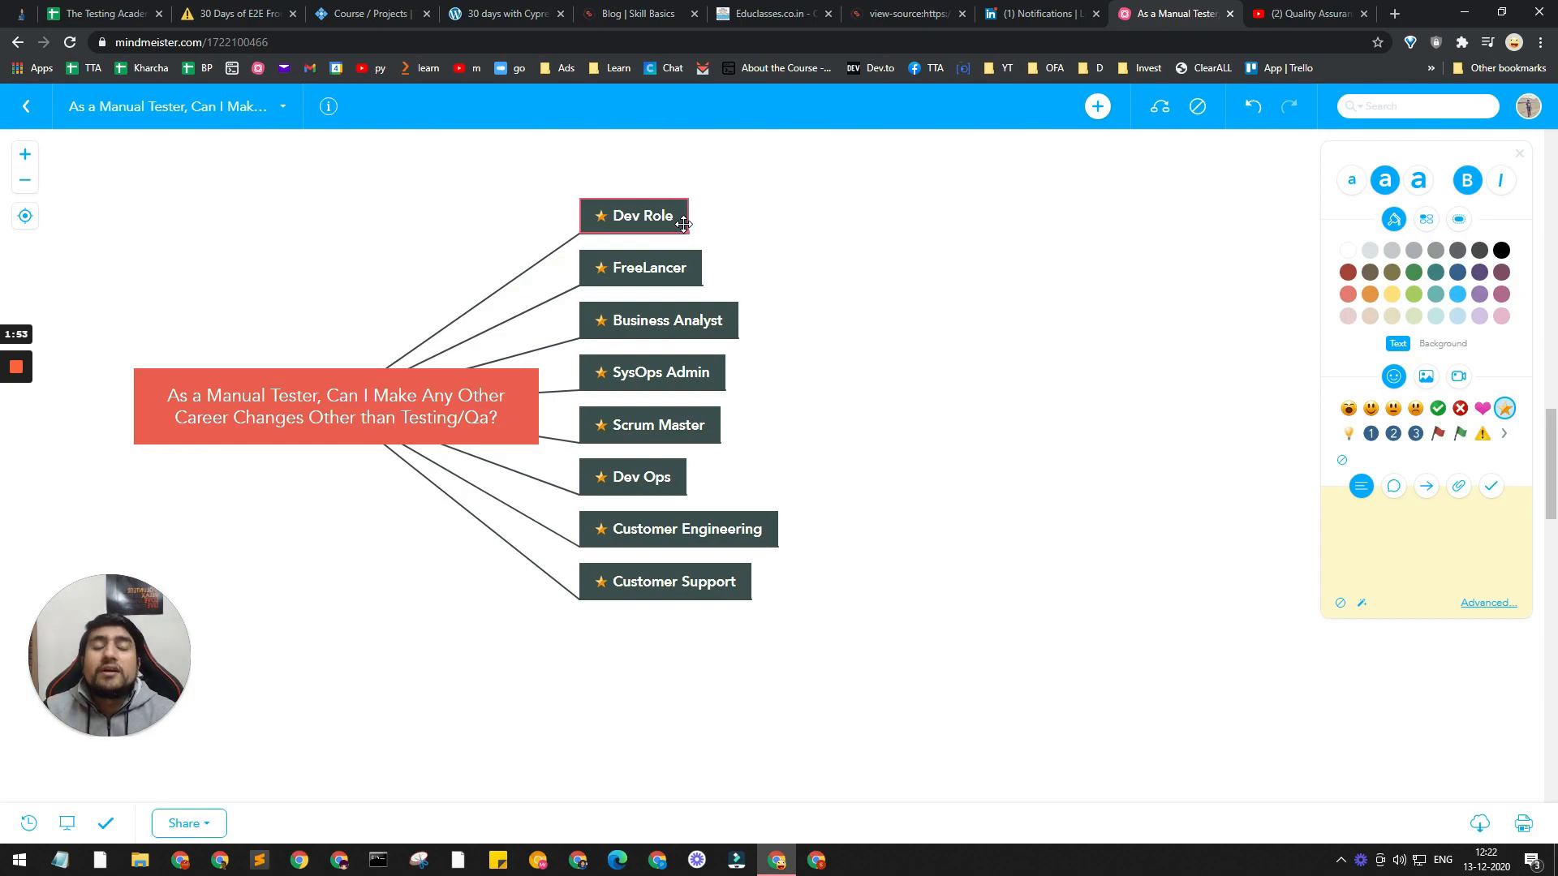
mouse_move(839, 219)
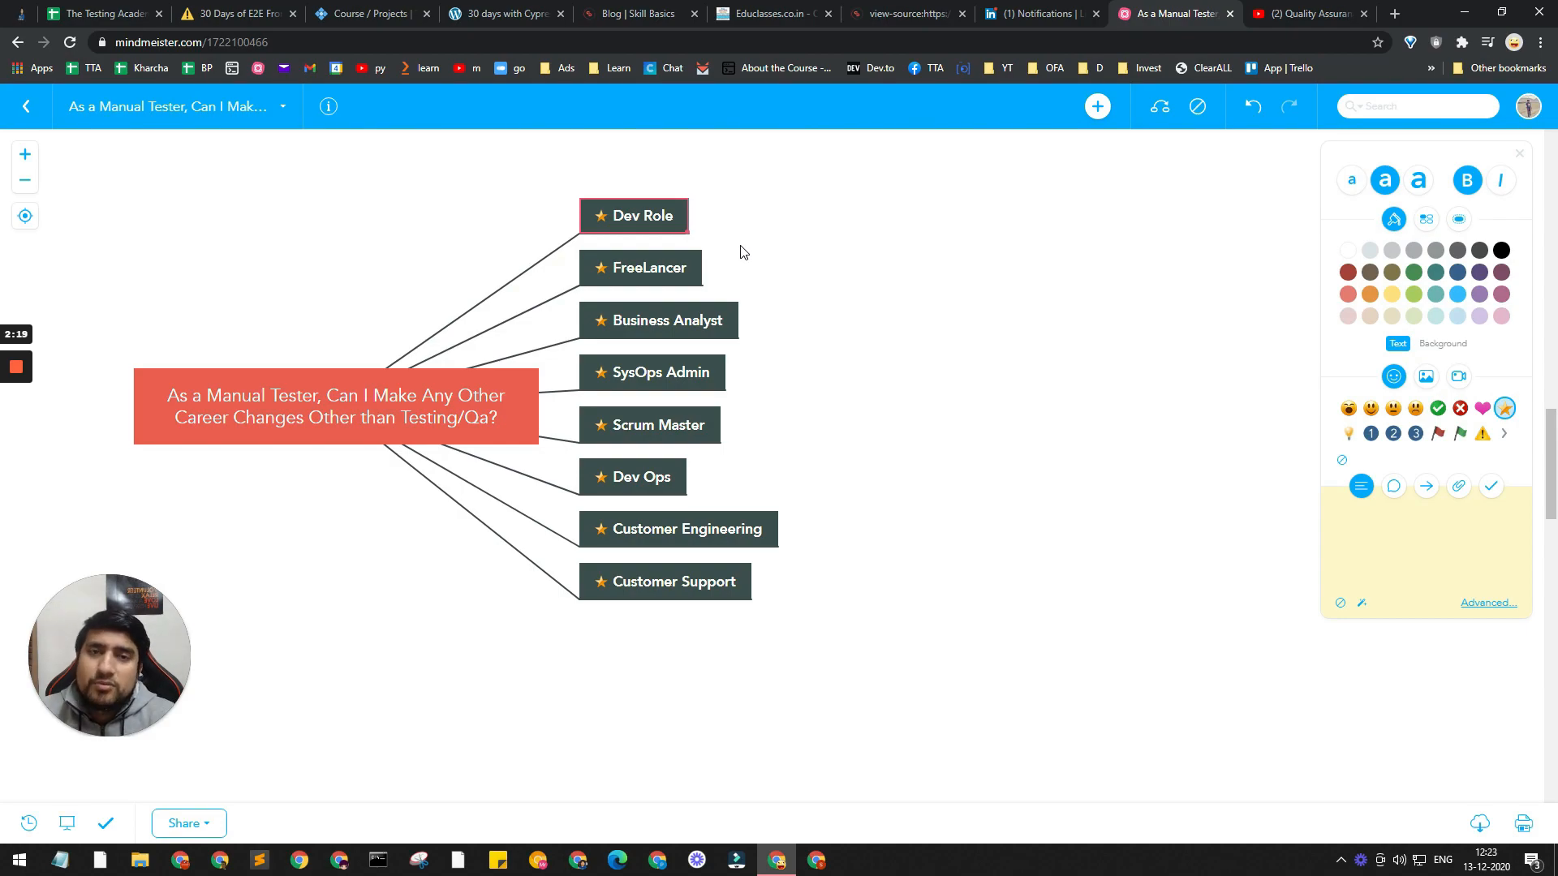
mouse_move(726, 251)
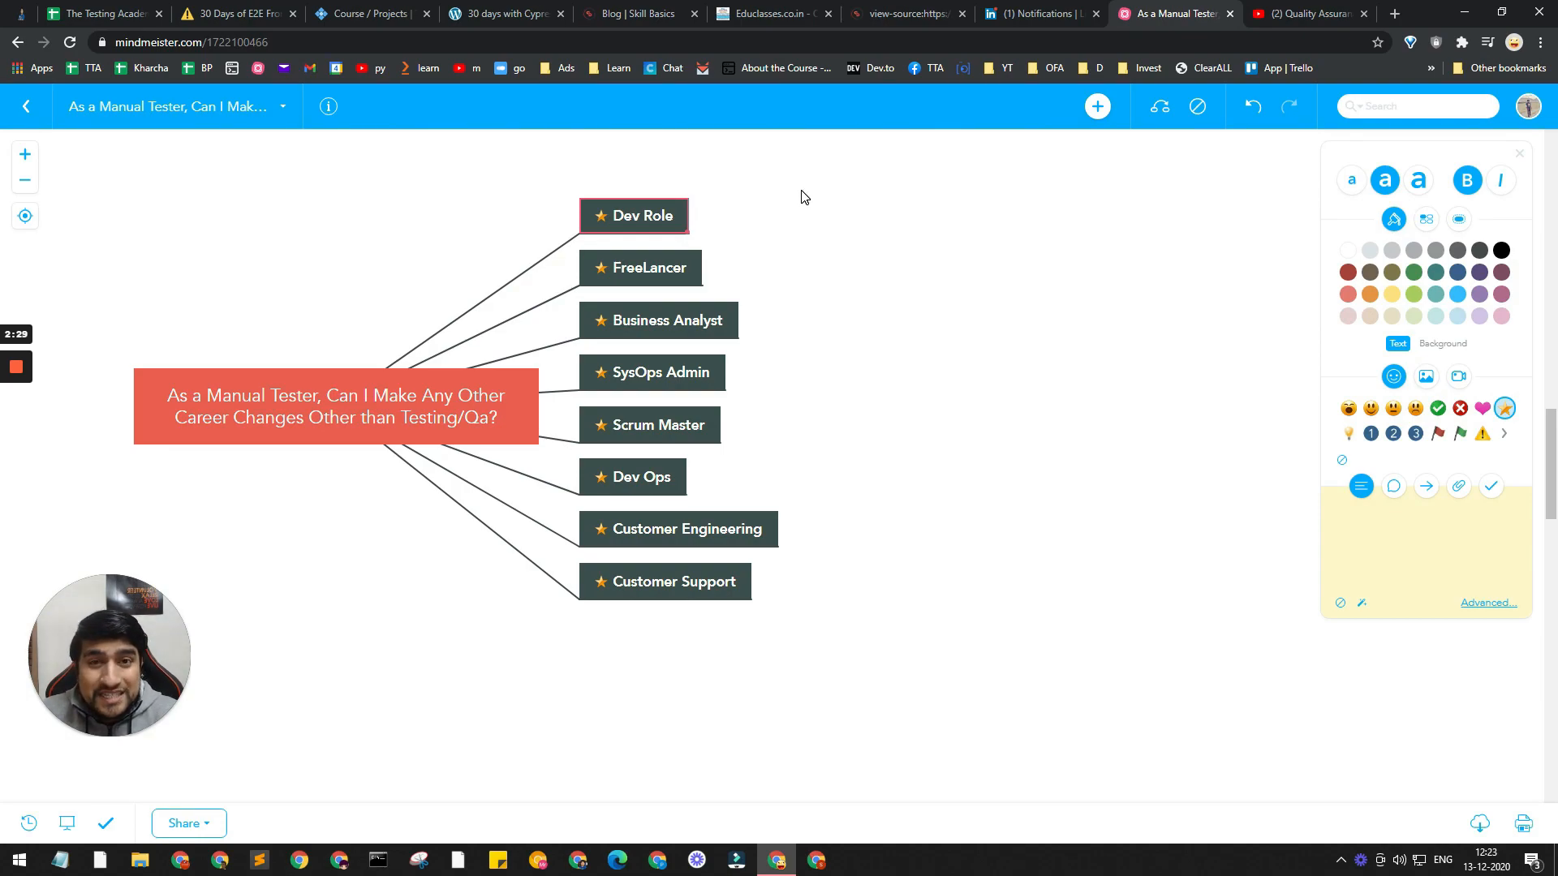
mouse_move(774, 193)
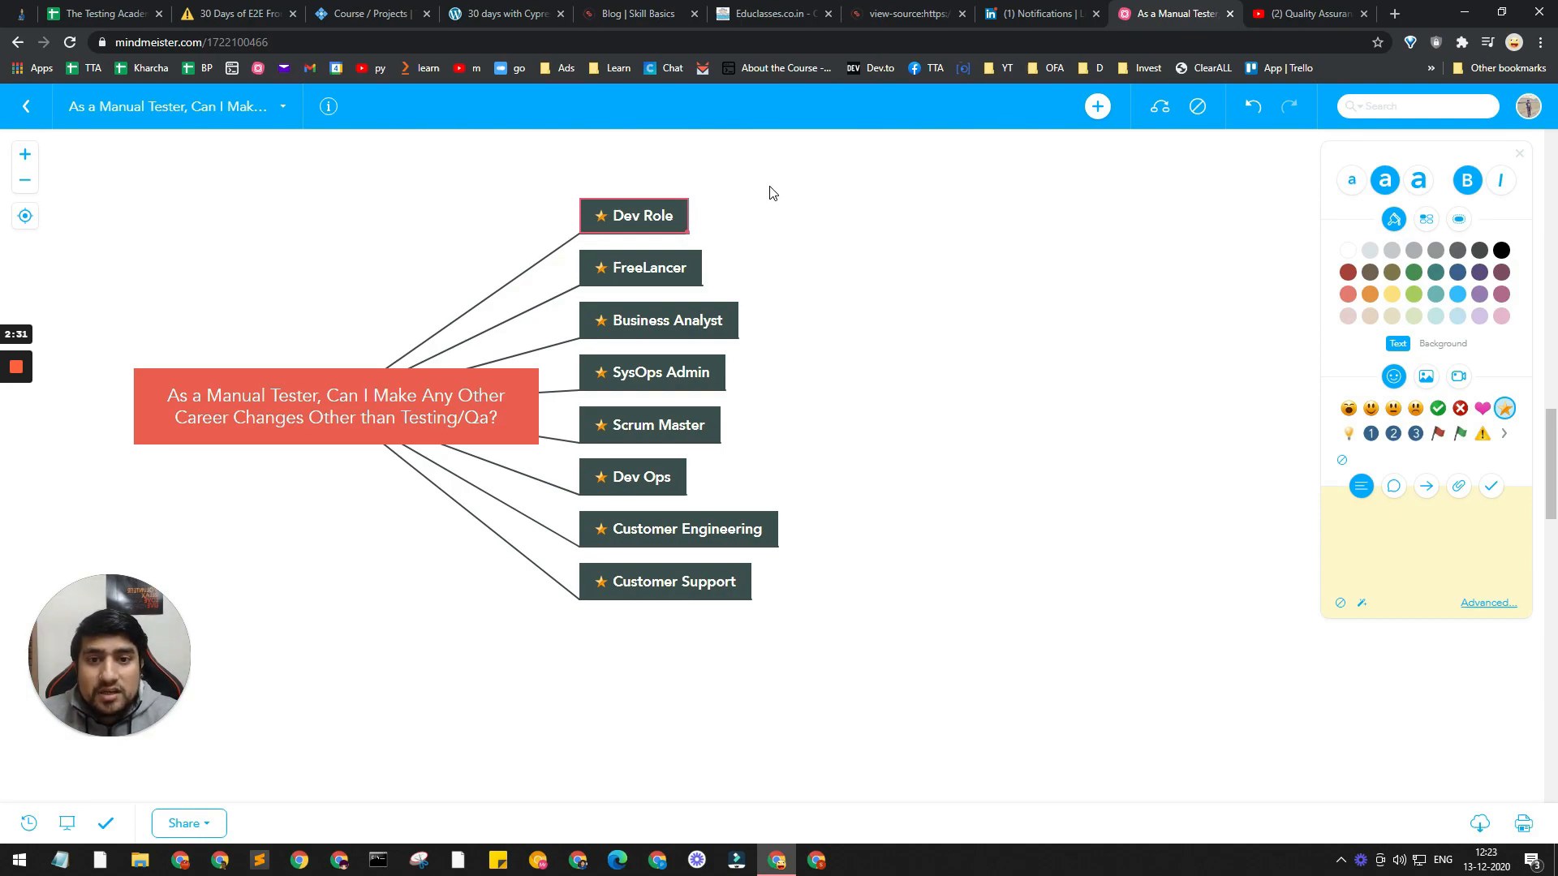
mouse_move(663, 227)
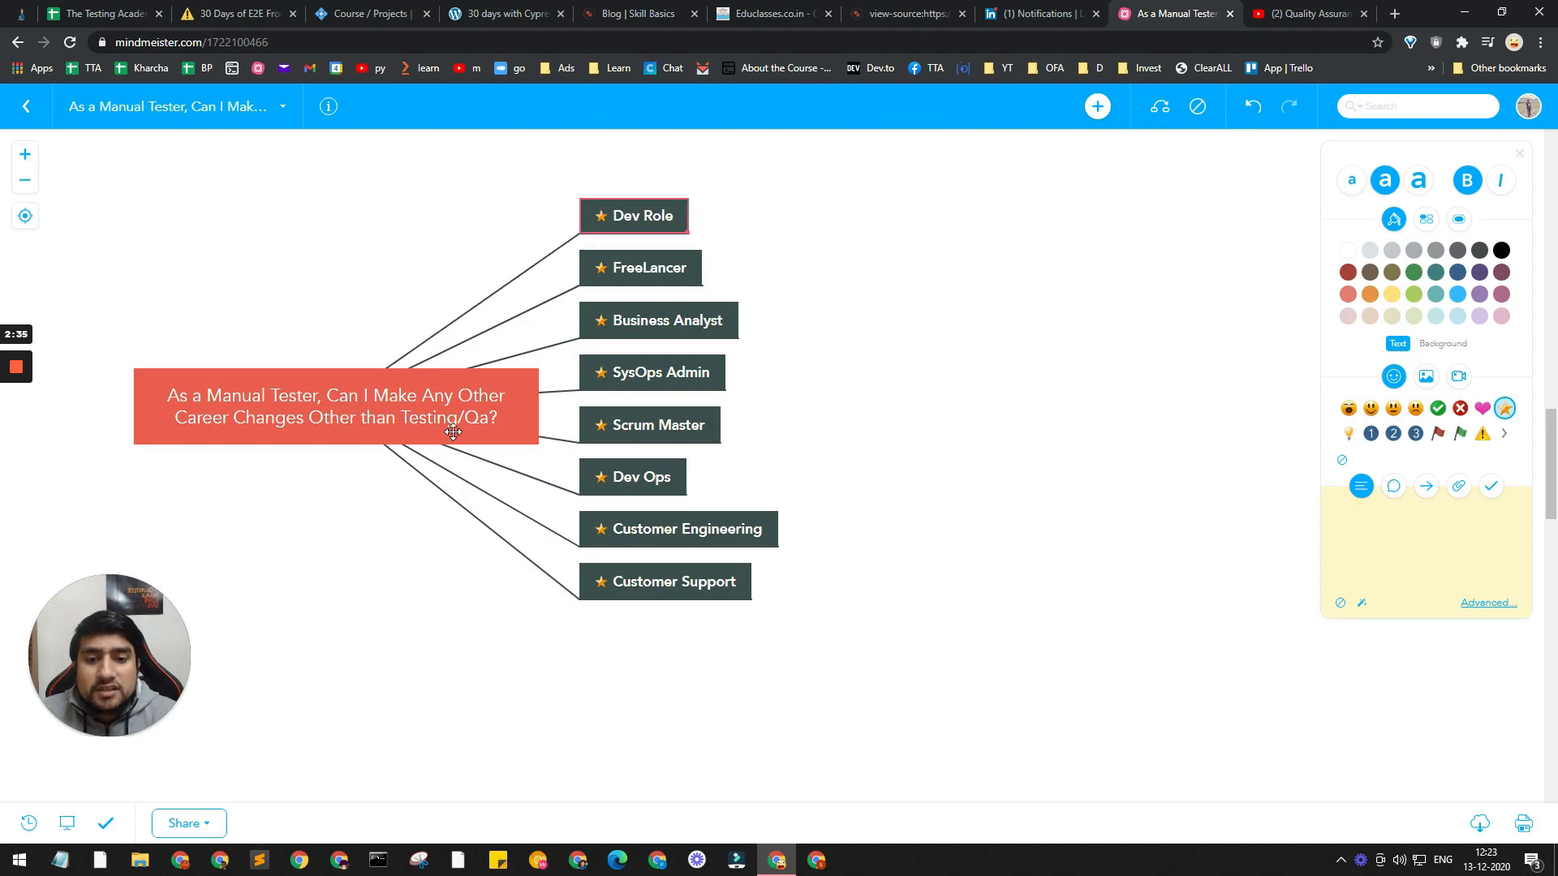
click(644, 477)
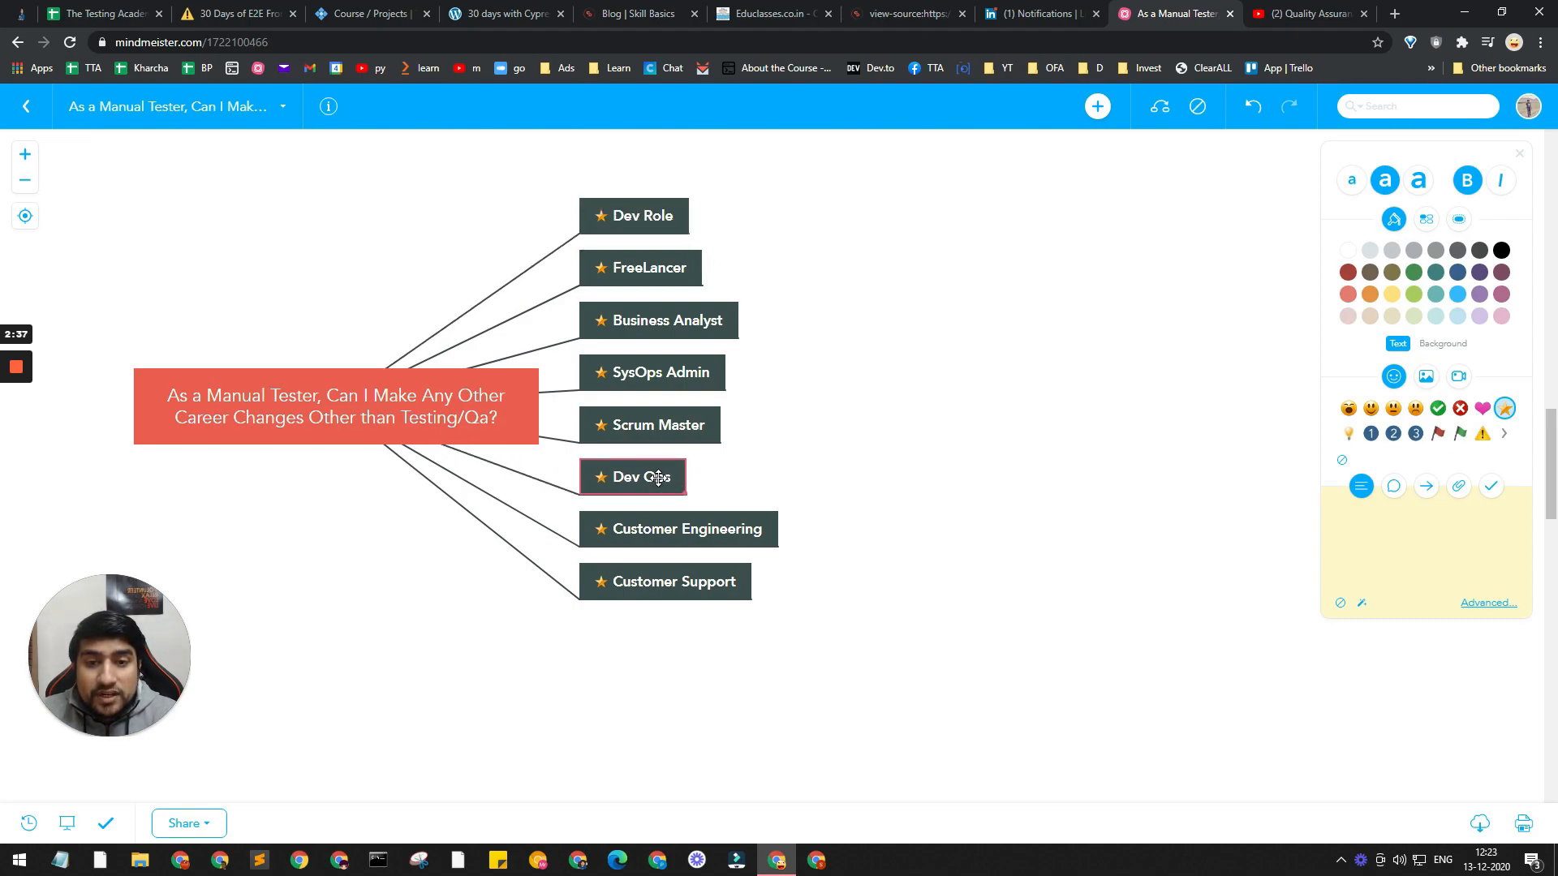
drag(633, 477, 633, 216)
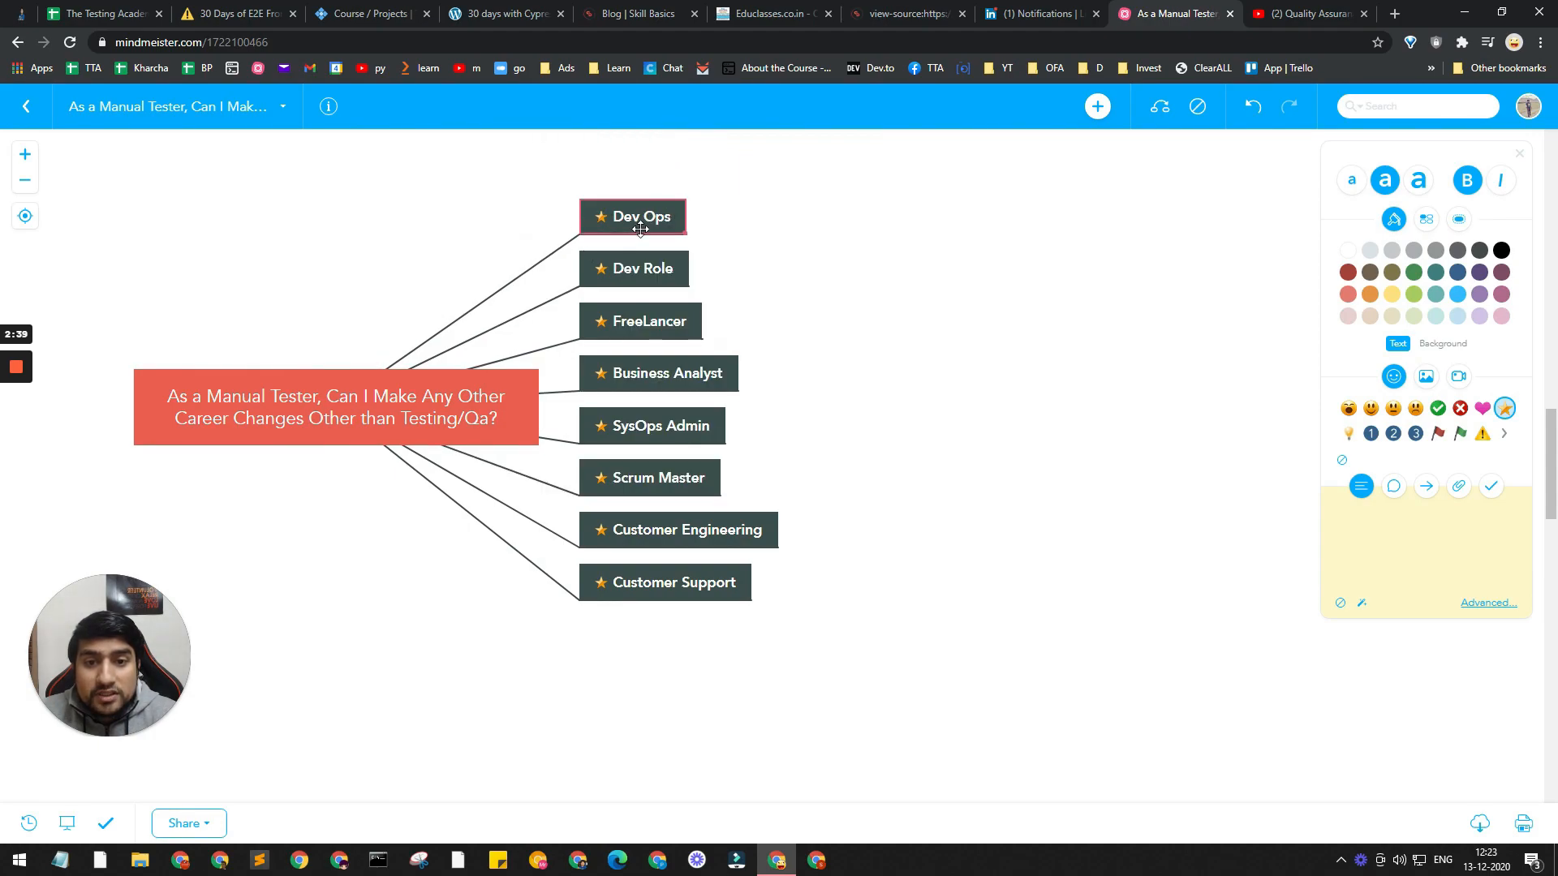
mouse_move(642, 216)
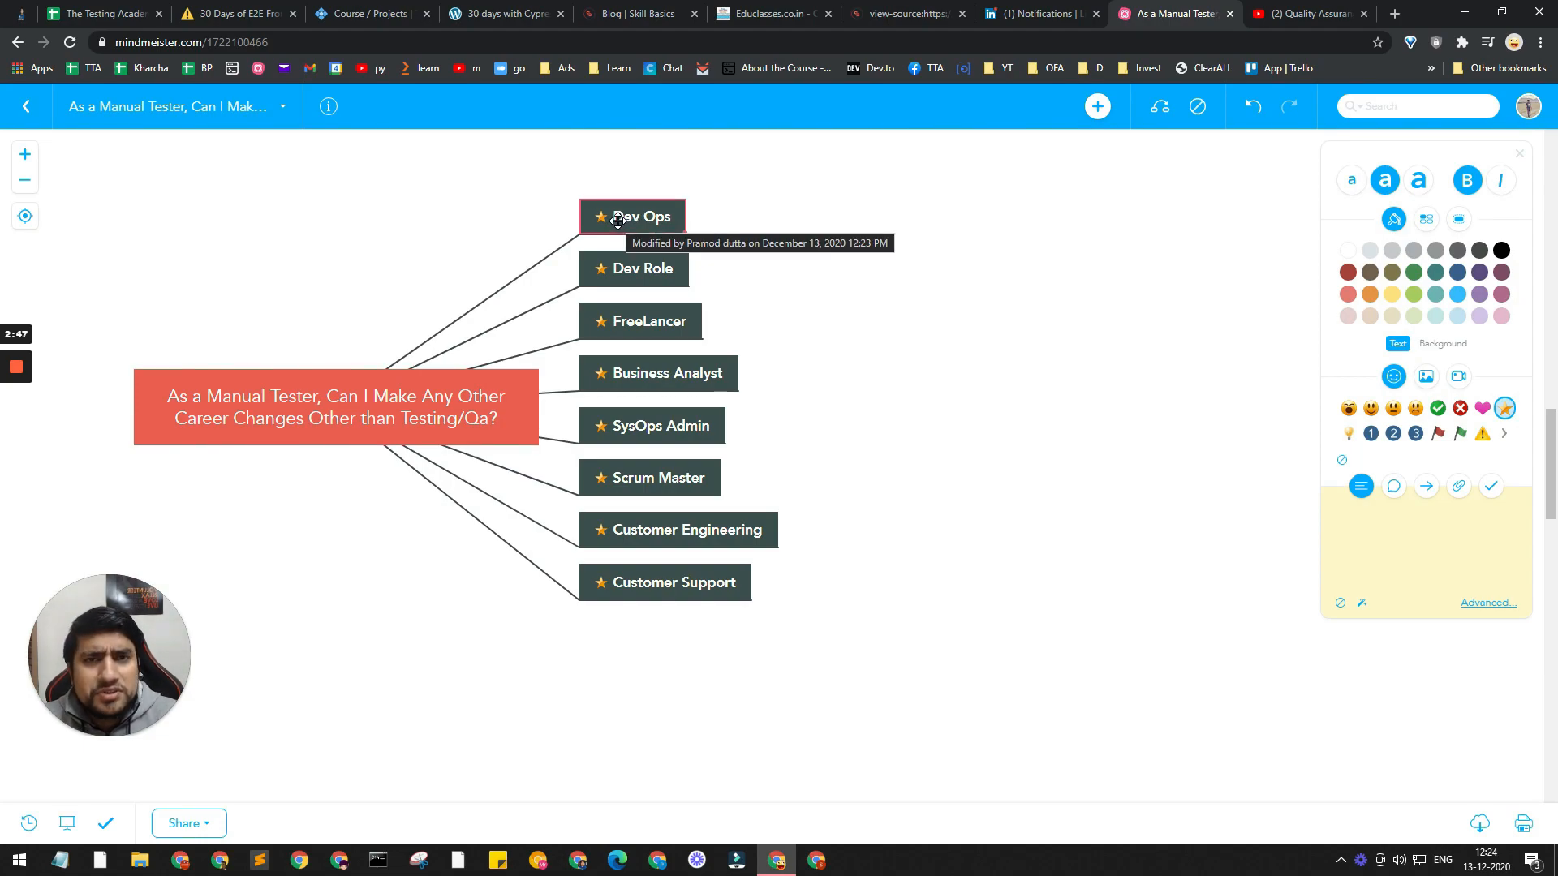
mouse_move(417, 220)
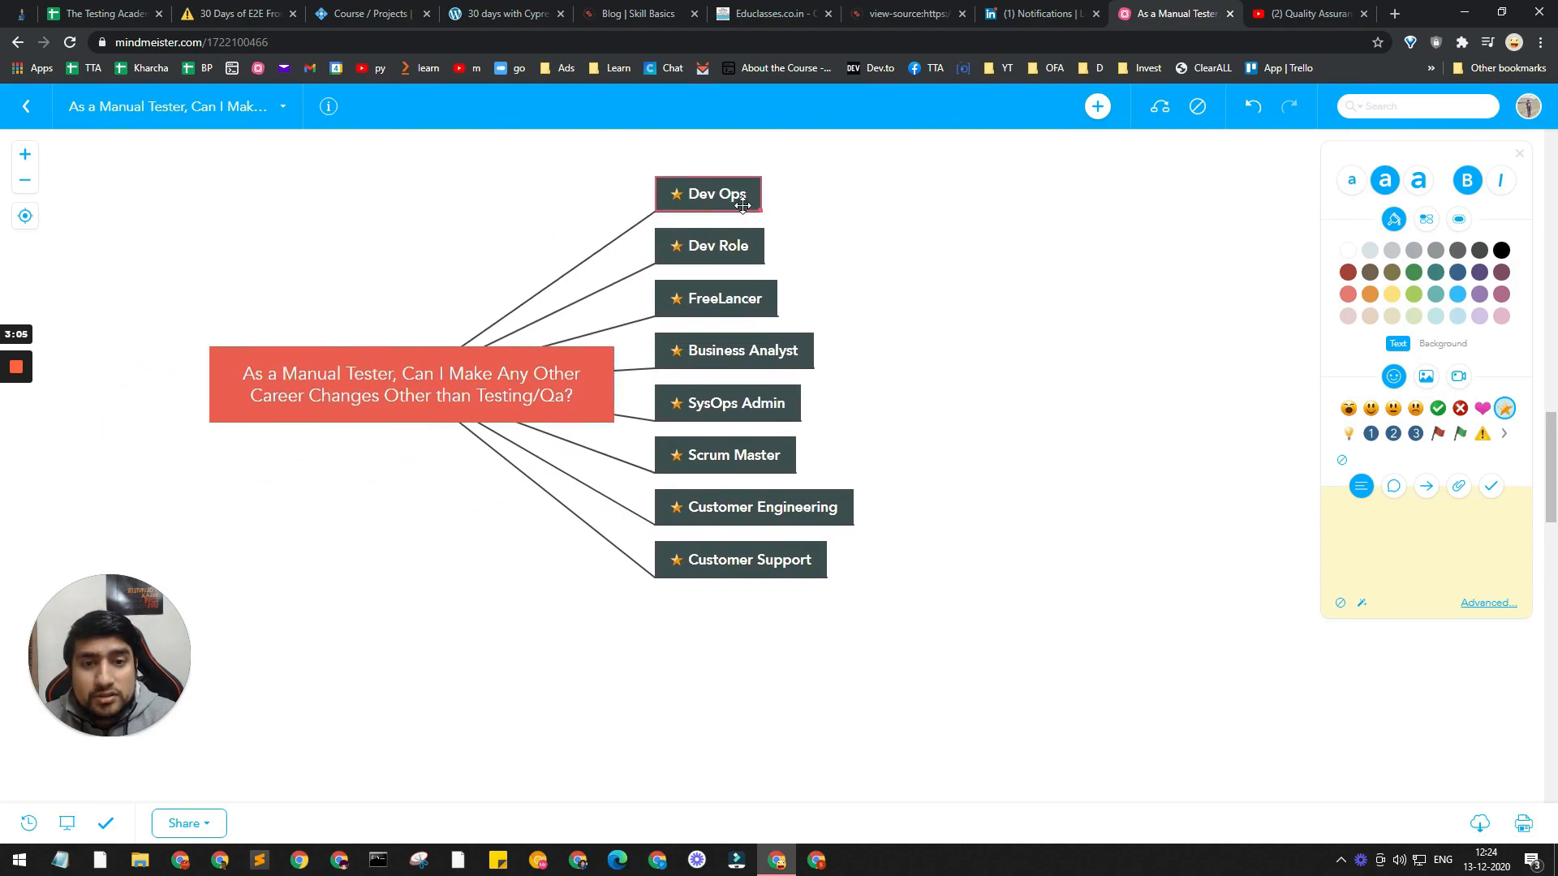
click(709, 245)
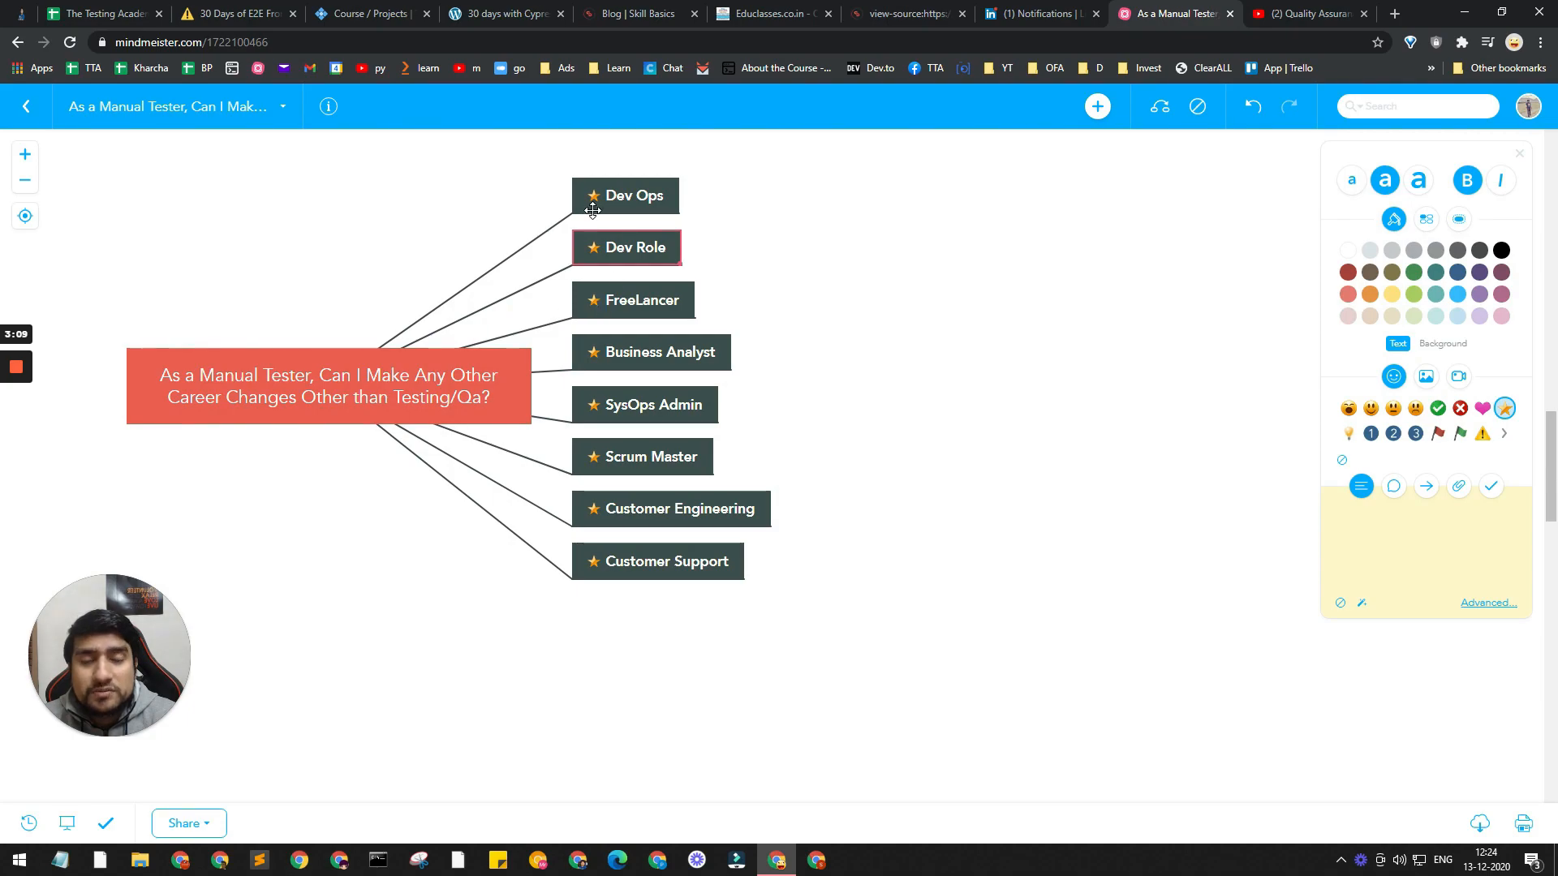
mouse_move(604, 304)
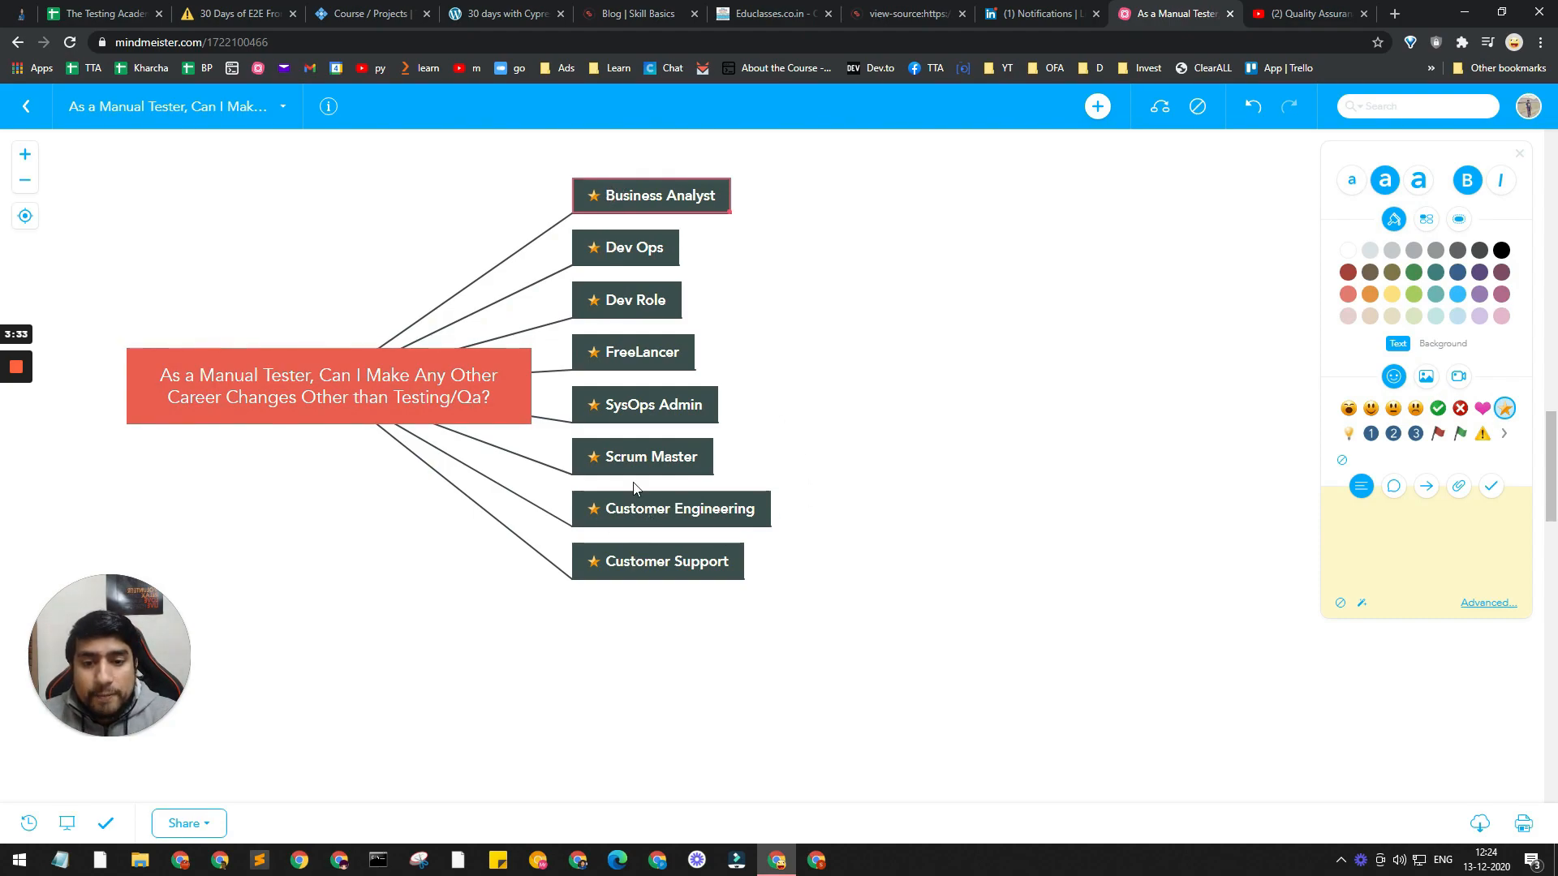
- Move Scrum Master to the top so the branches start Scrum Master, Business Analyst, Dev Ops
click(643, 456)
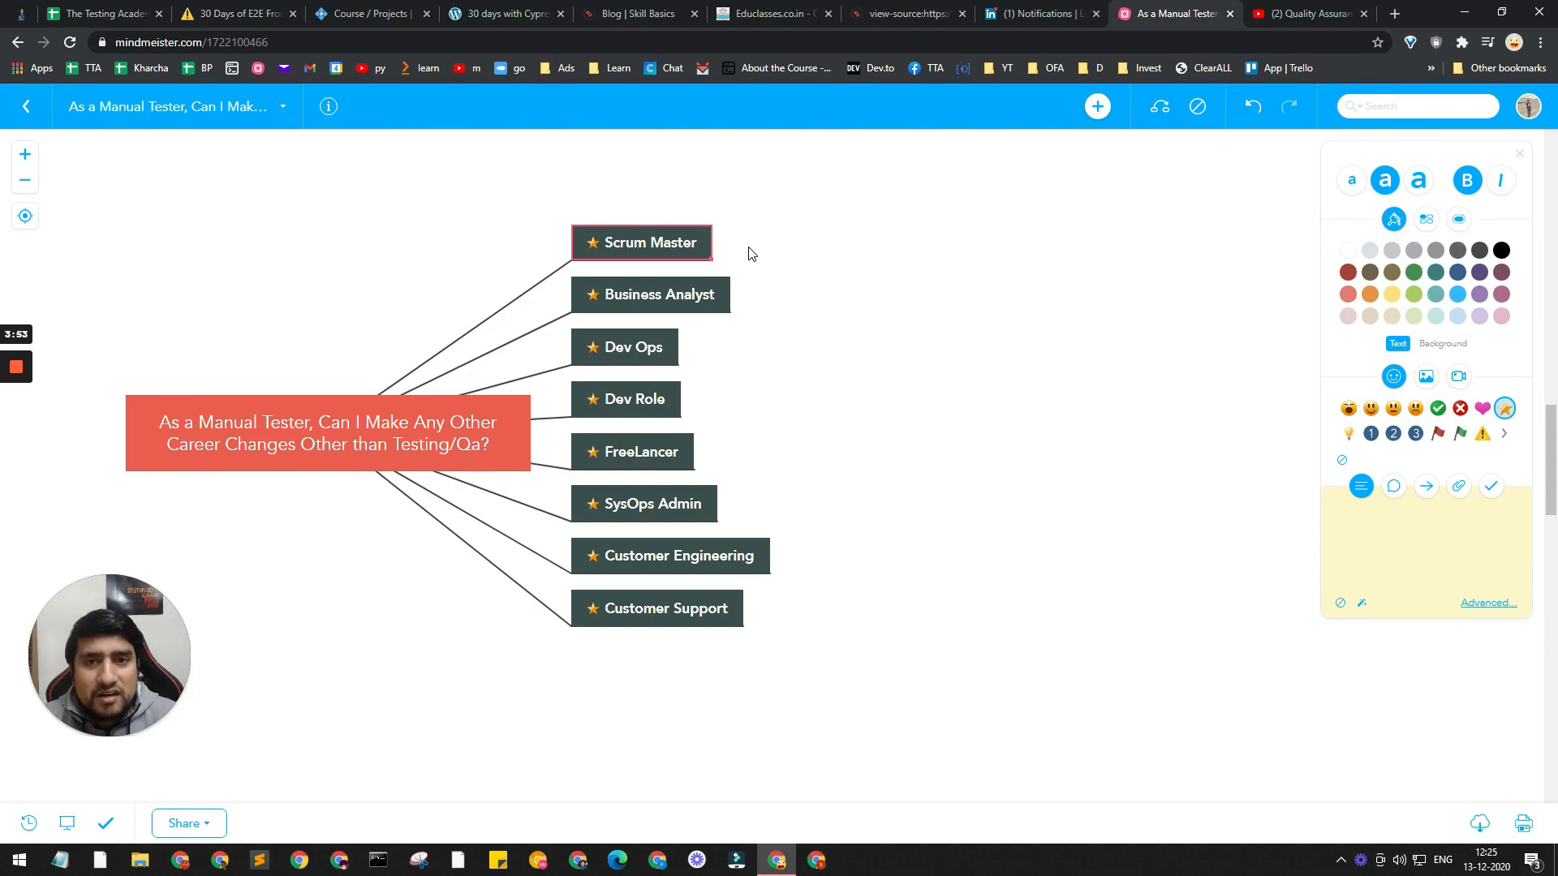
mouse_move(819, 576)
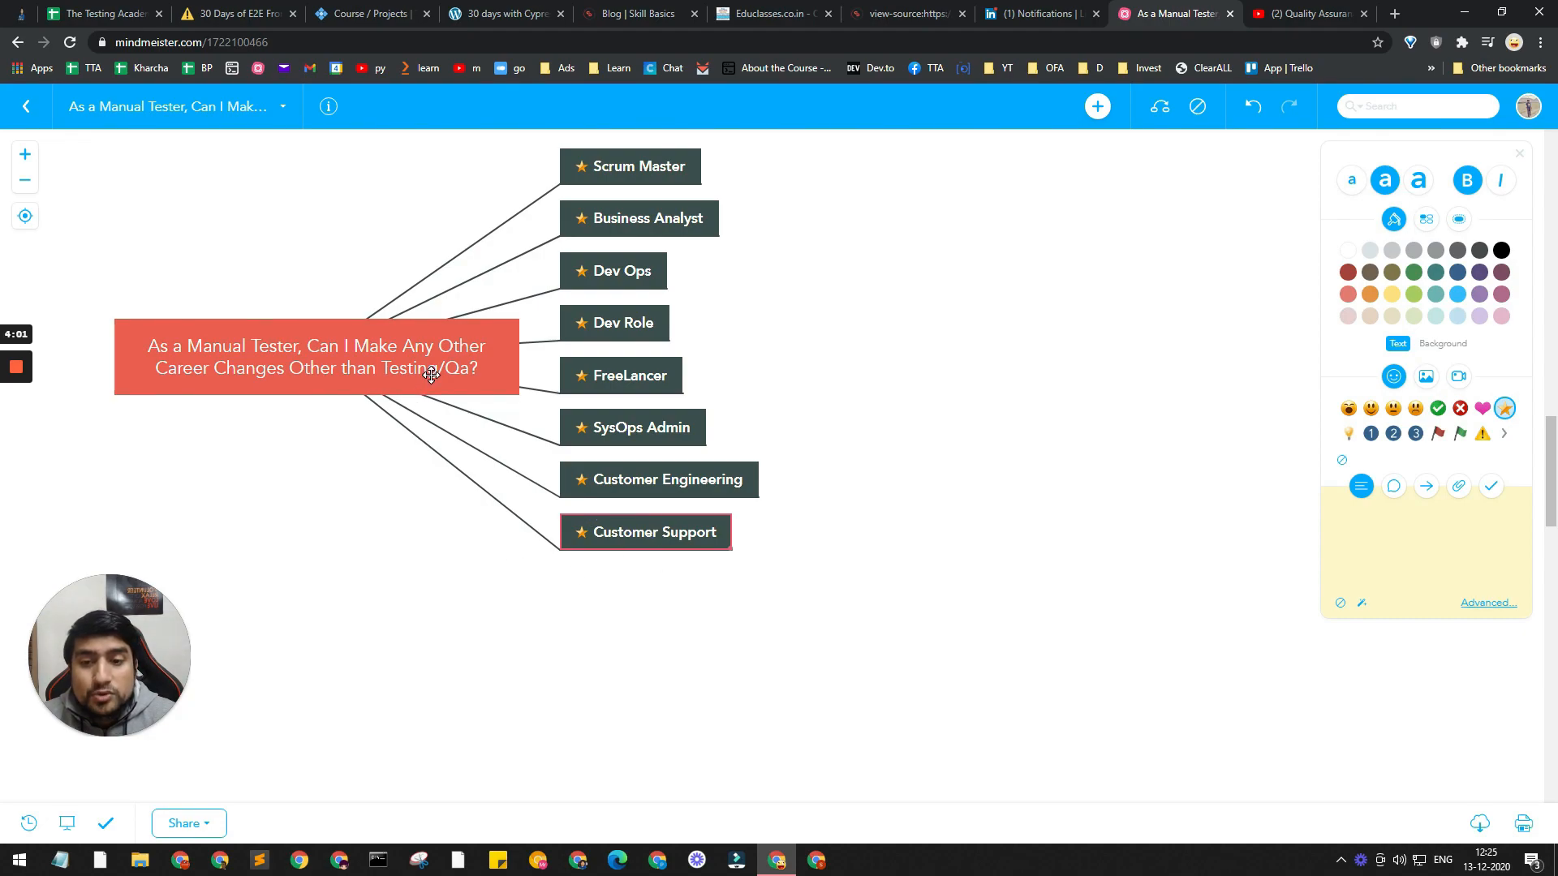
click(657, 478)
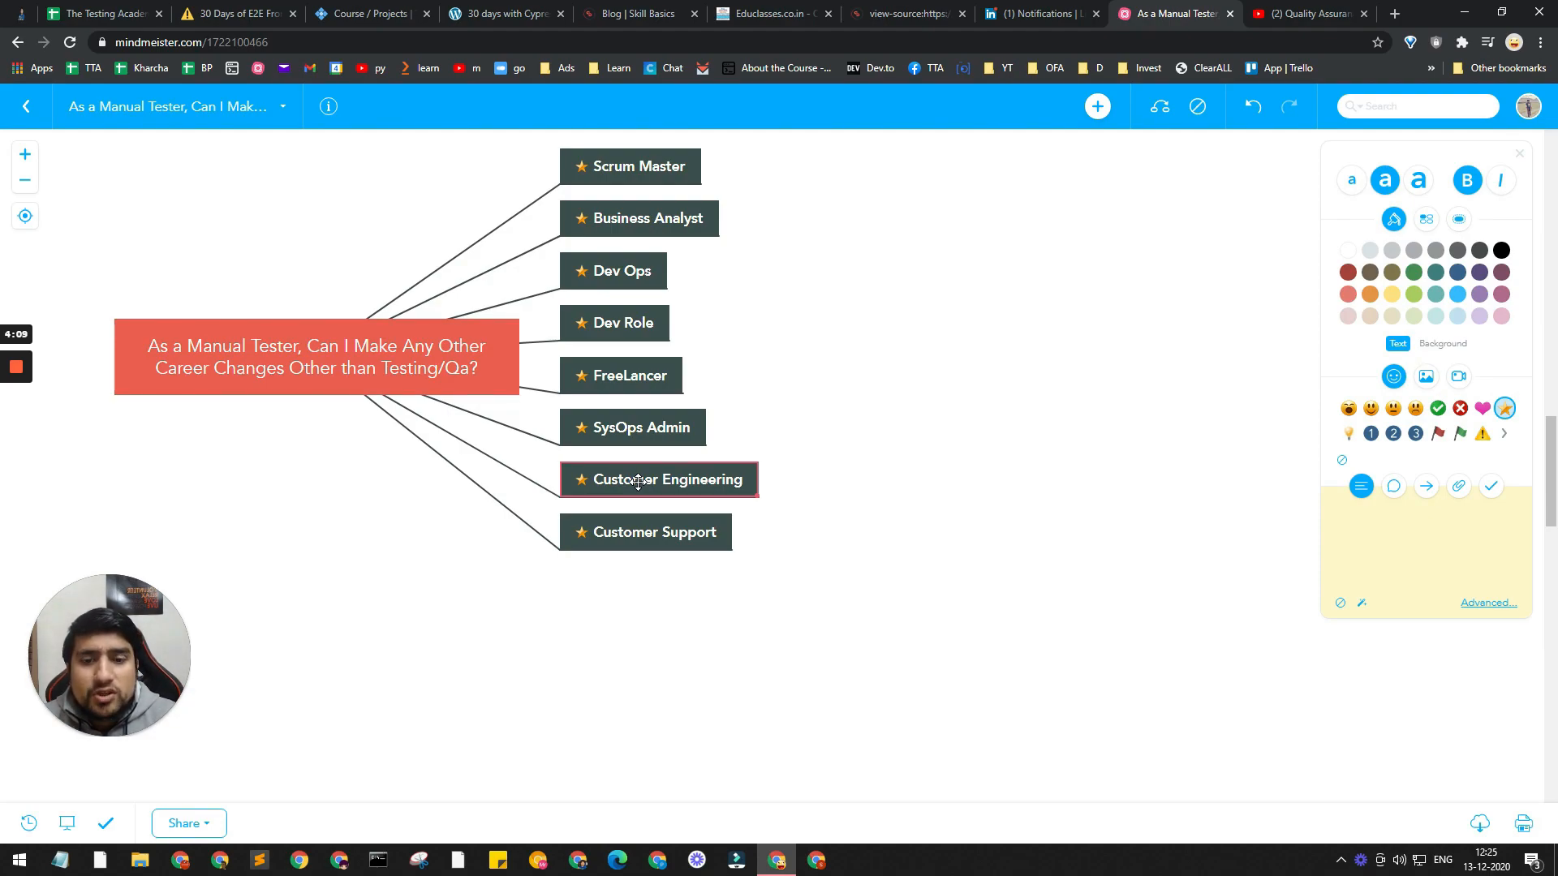
click(631, 426)
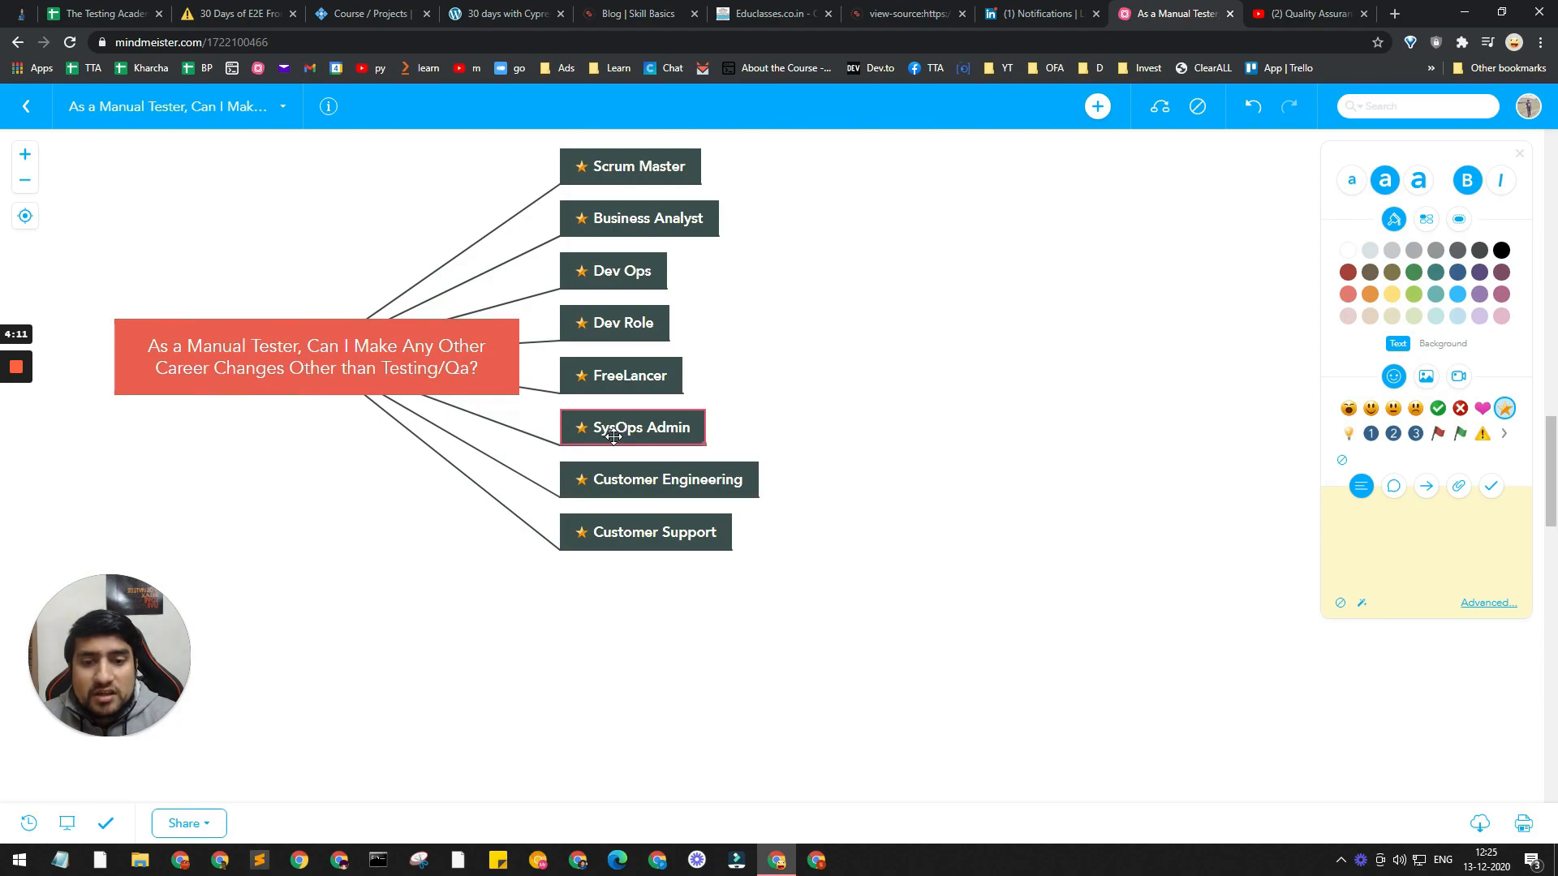
mouse_move(617, 427)
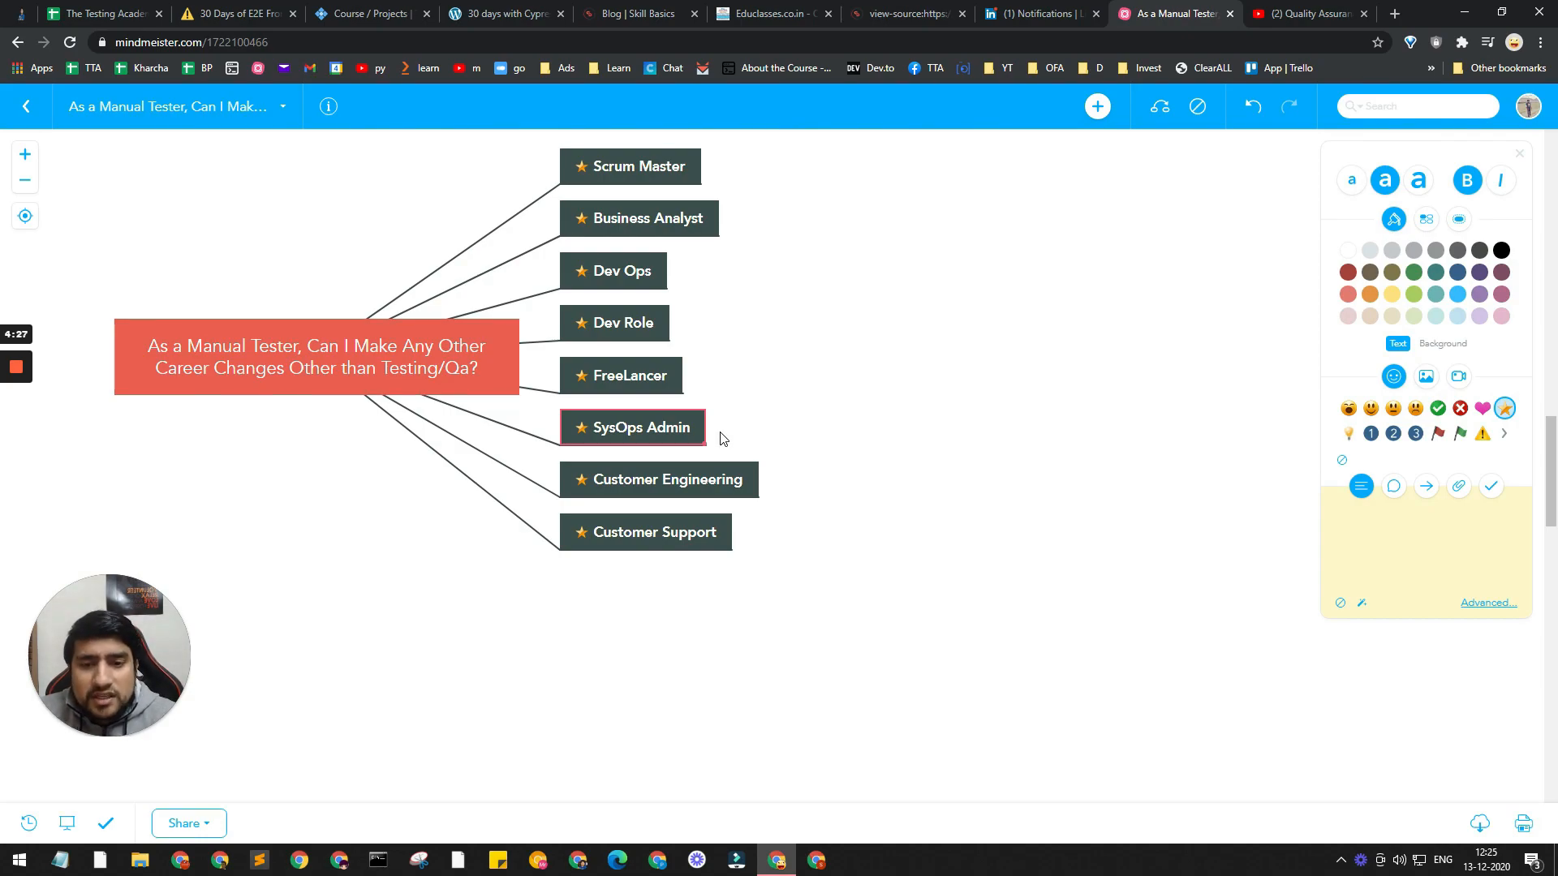
mouse_move(633, 379)
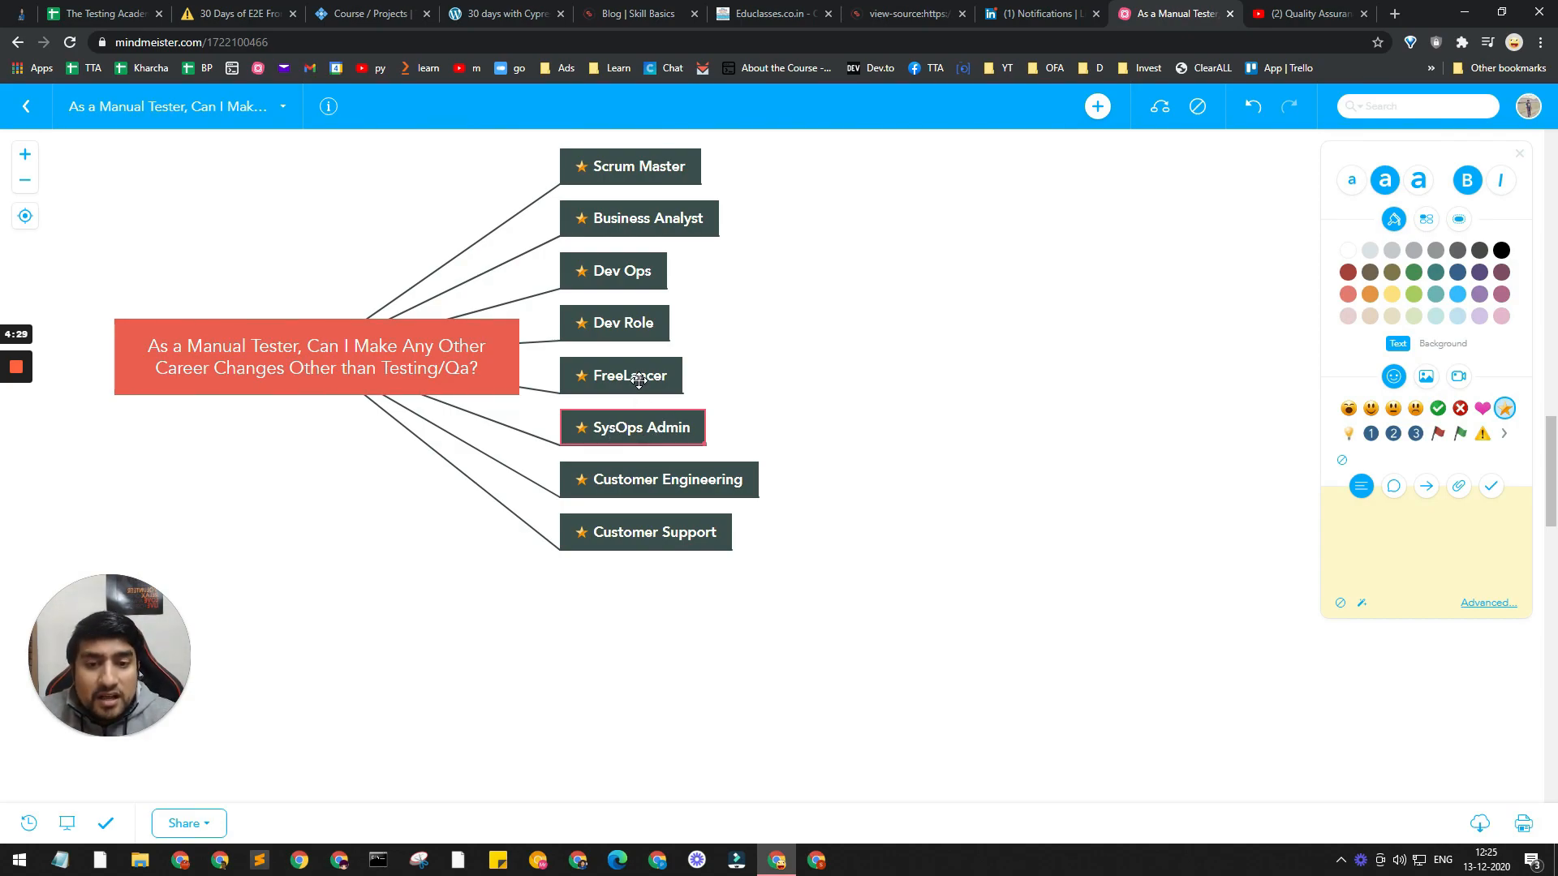
click(620, 375)
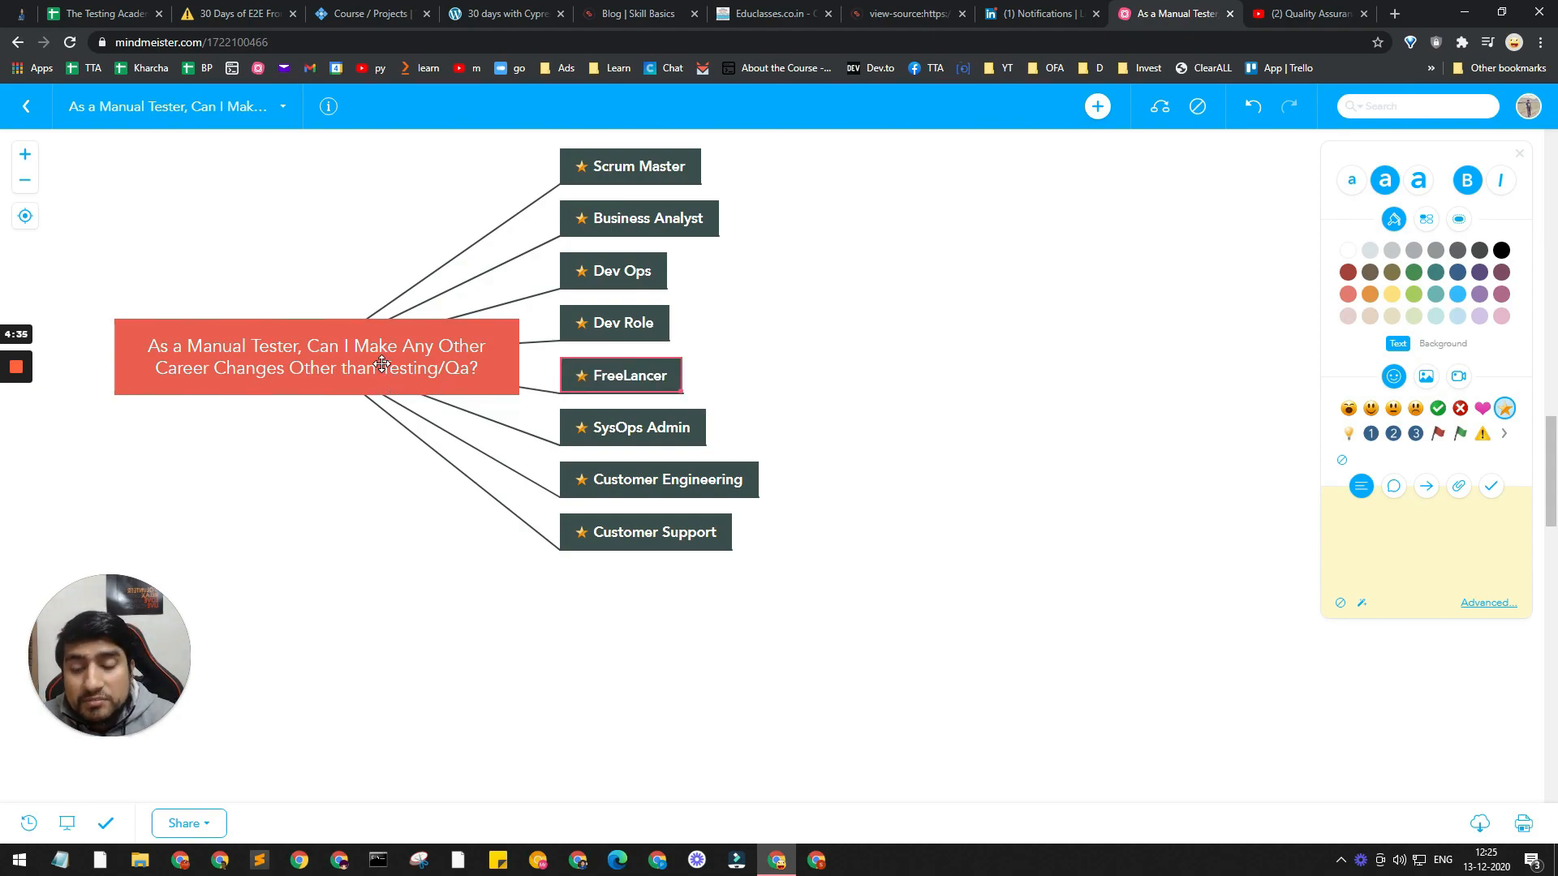
mouse_move(407, 388)
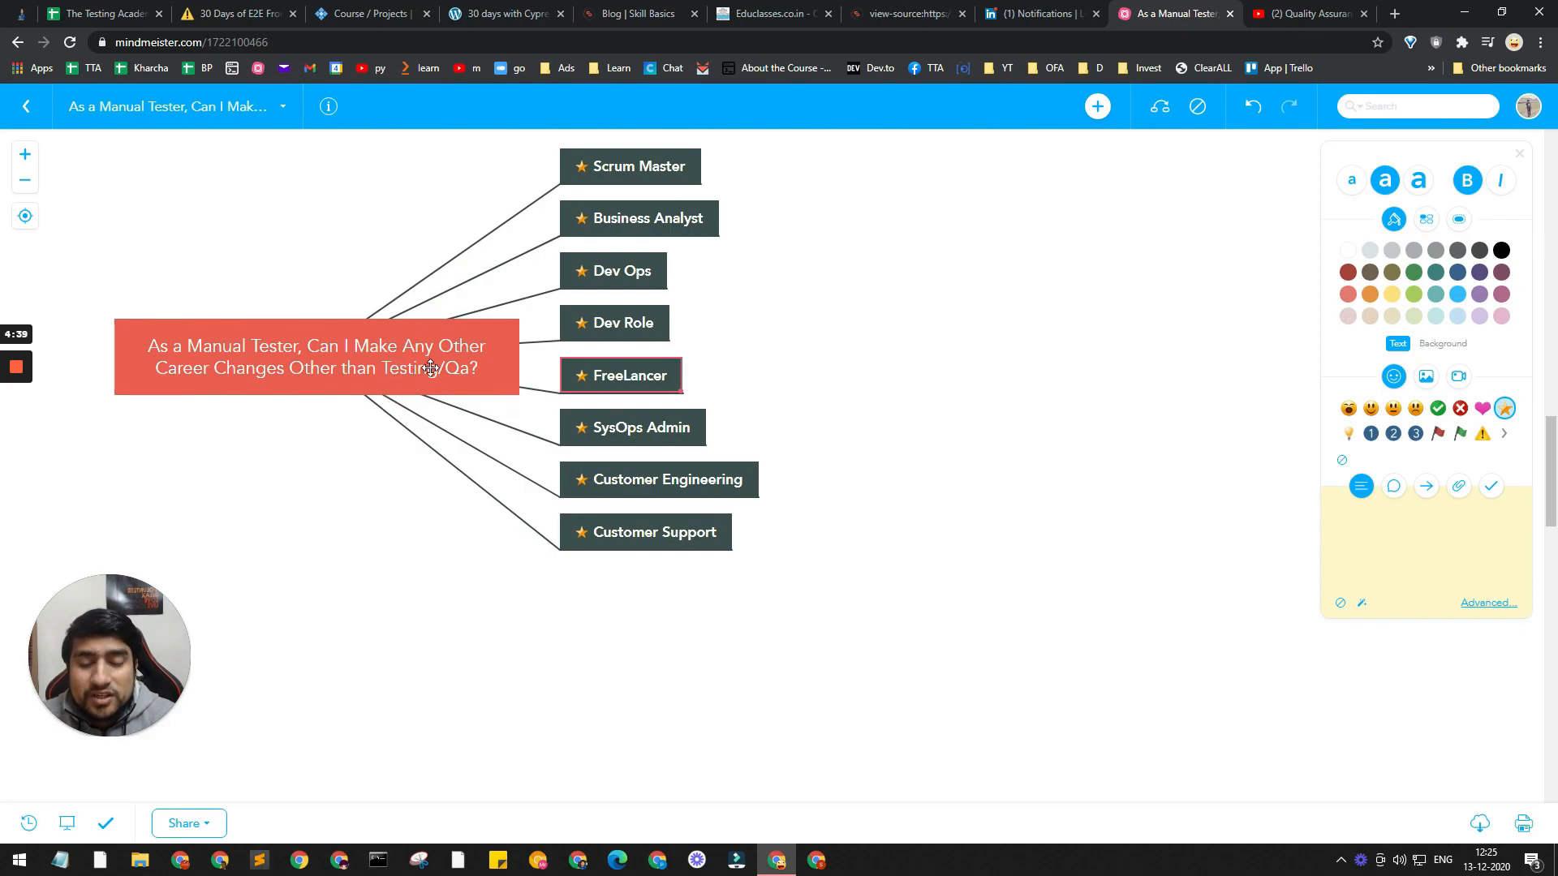
mouse_move(610, 383)
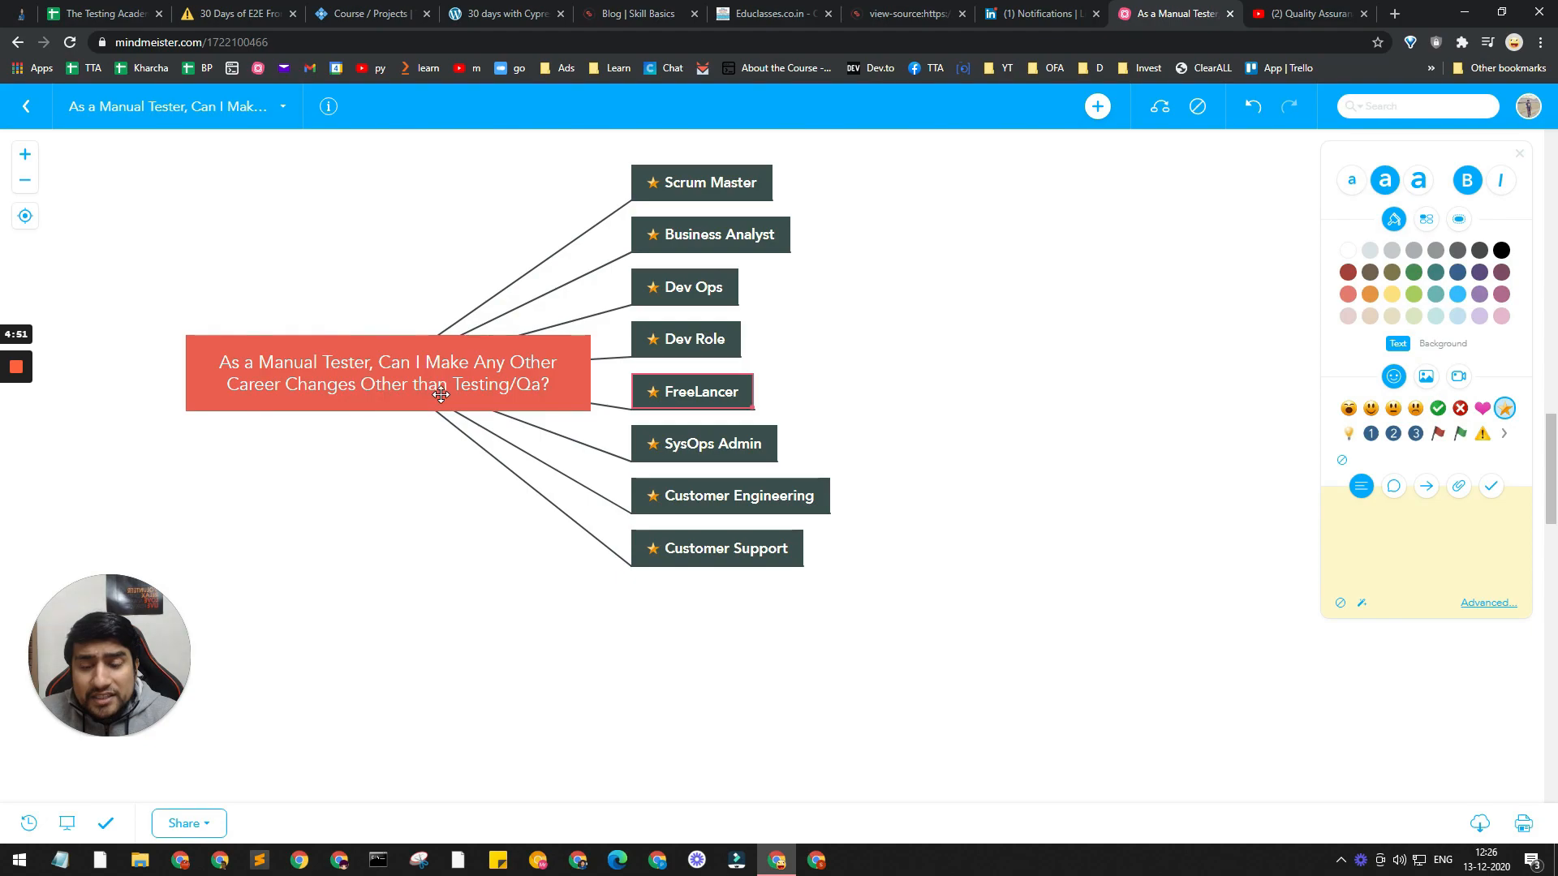
mouse_move(375, 454)
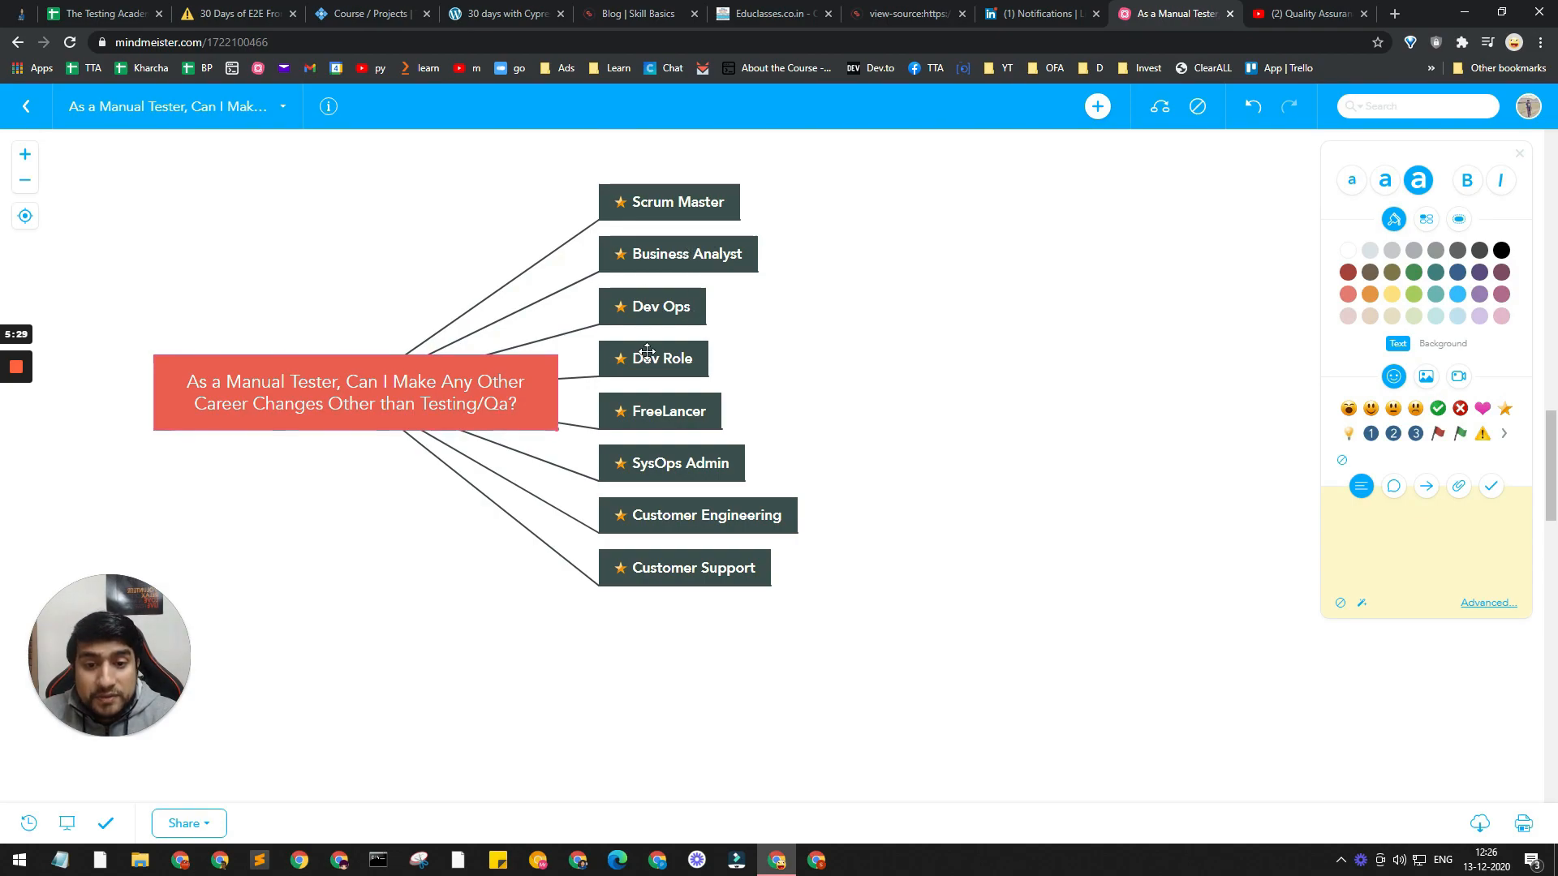
click(670, 202)
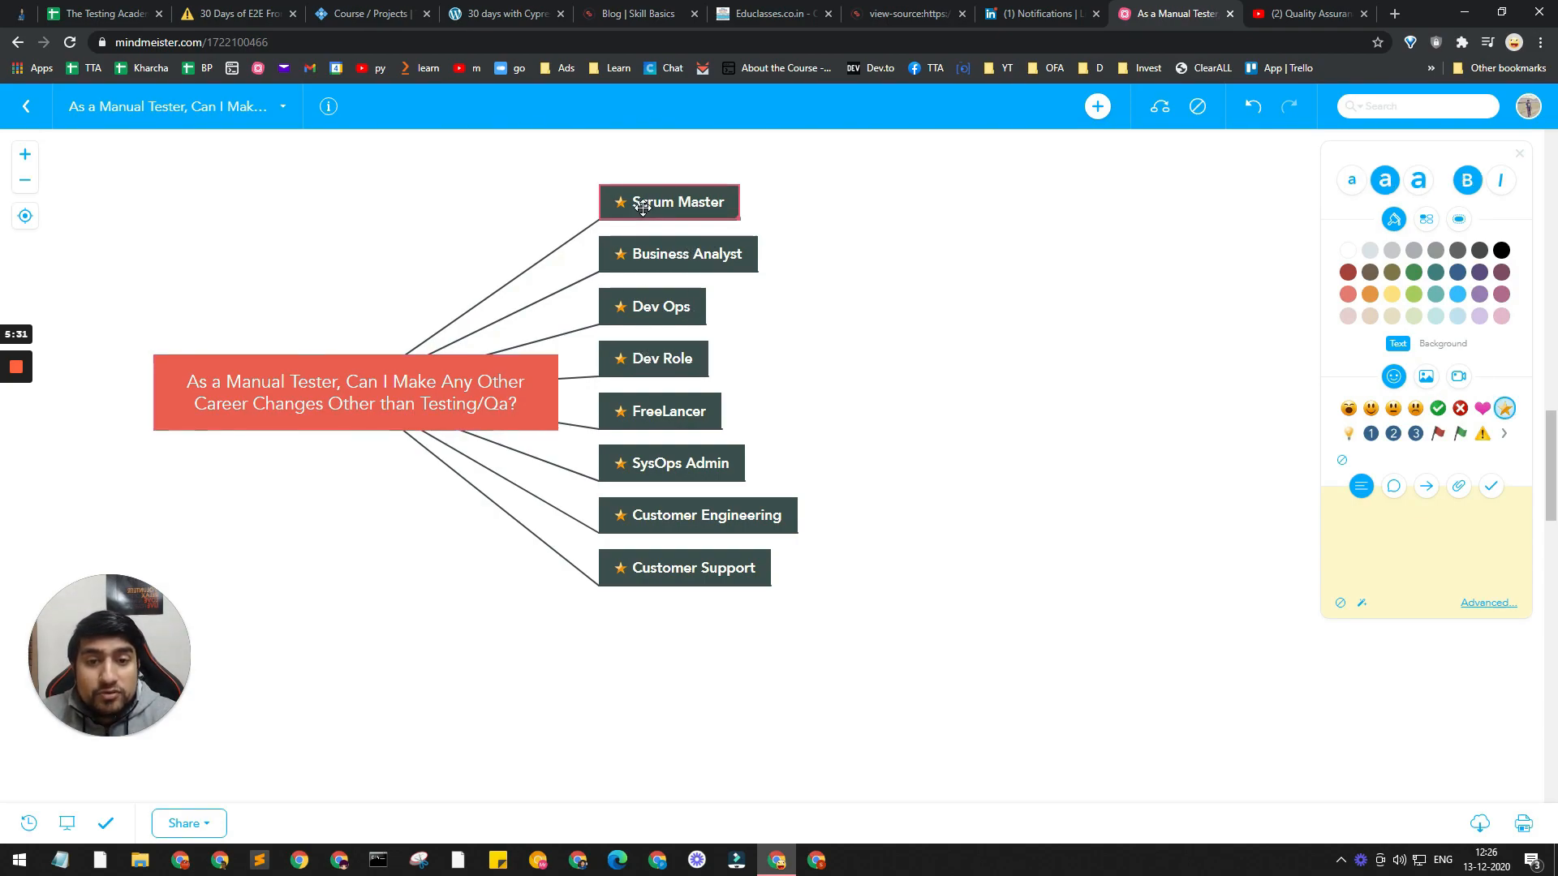
click(680, 253)
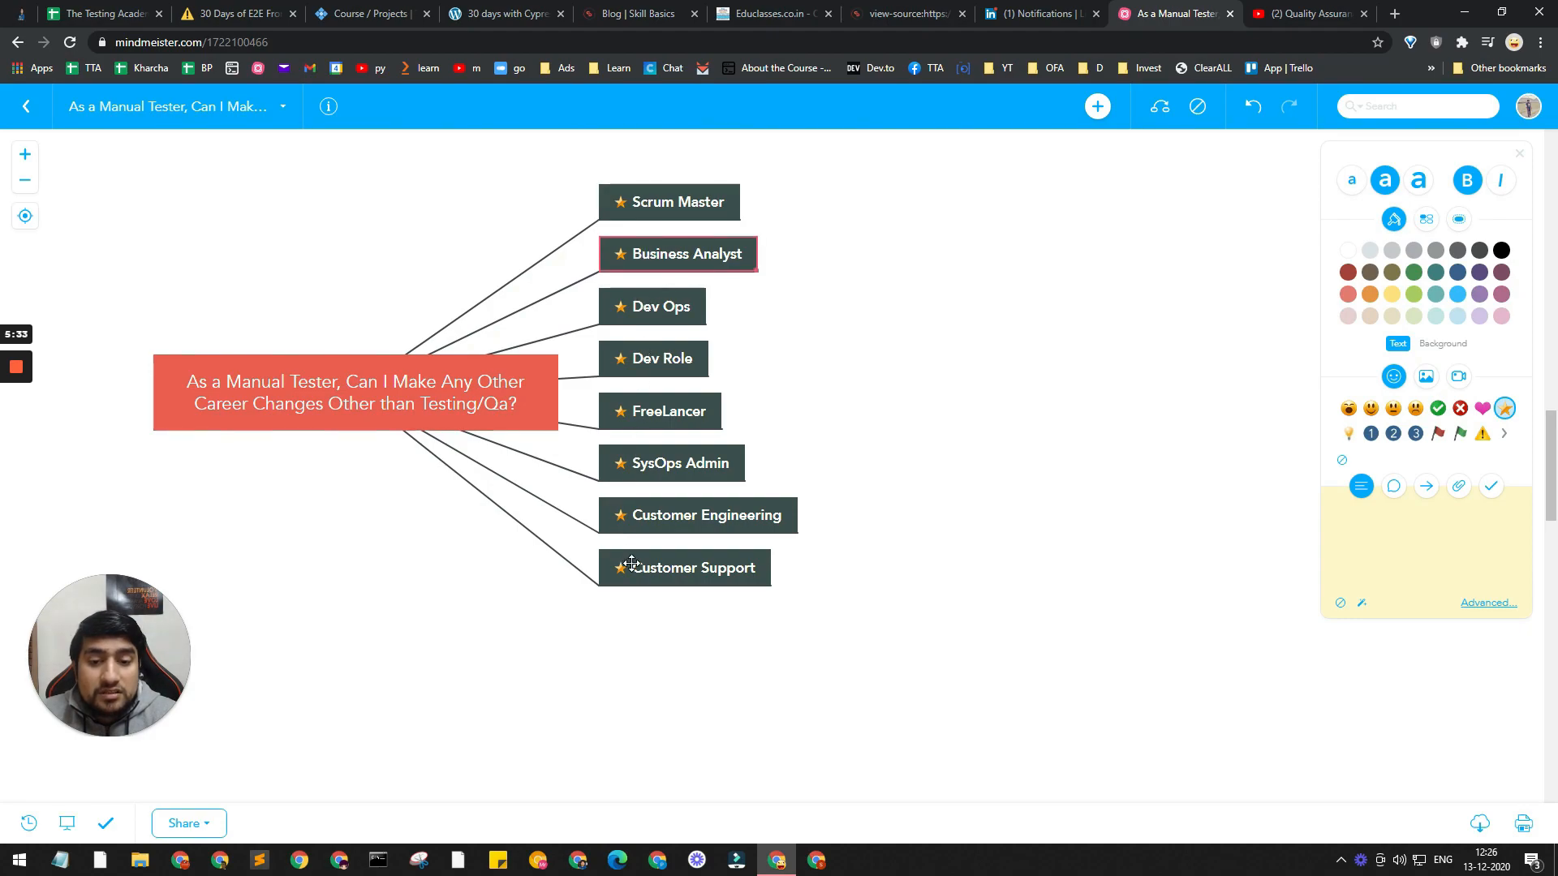
click(683, 568)
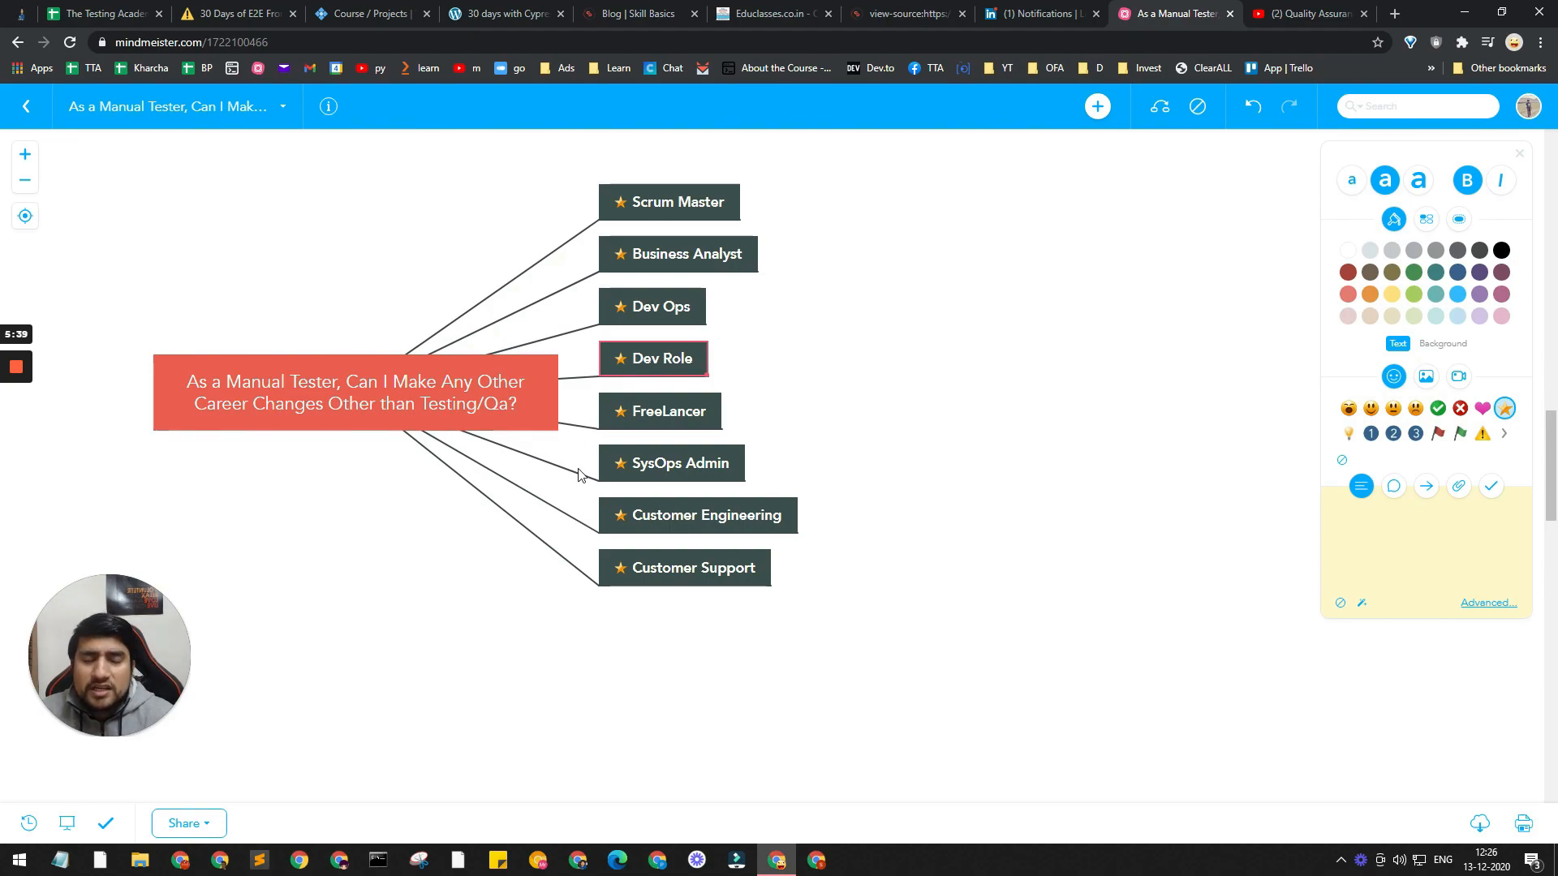
mouse_move(495, 557)
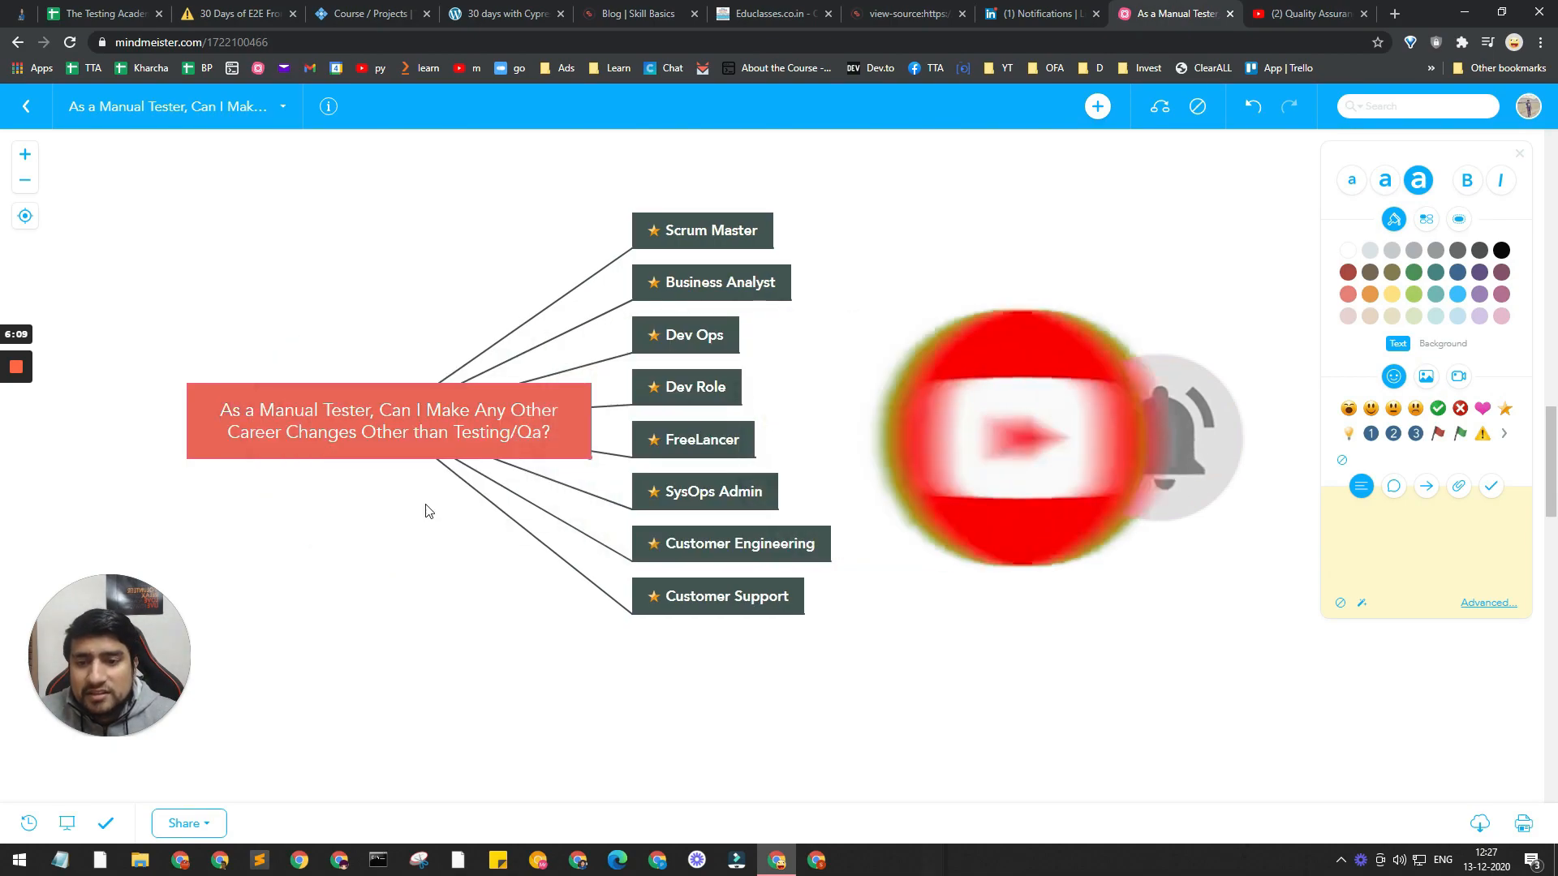
double_click(389, 420)
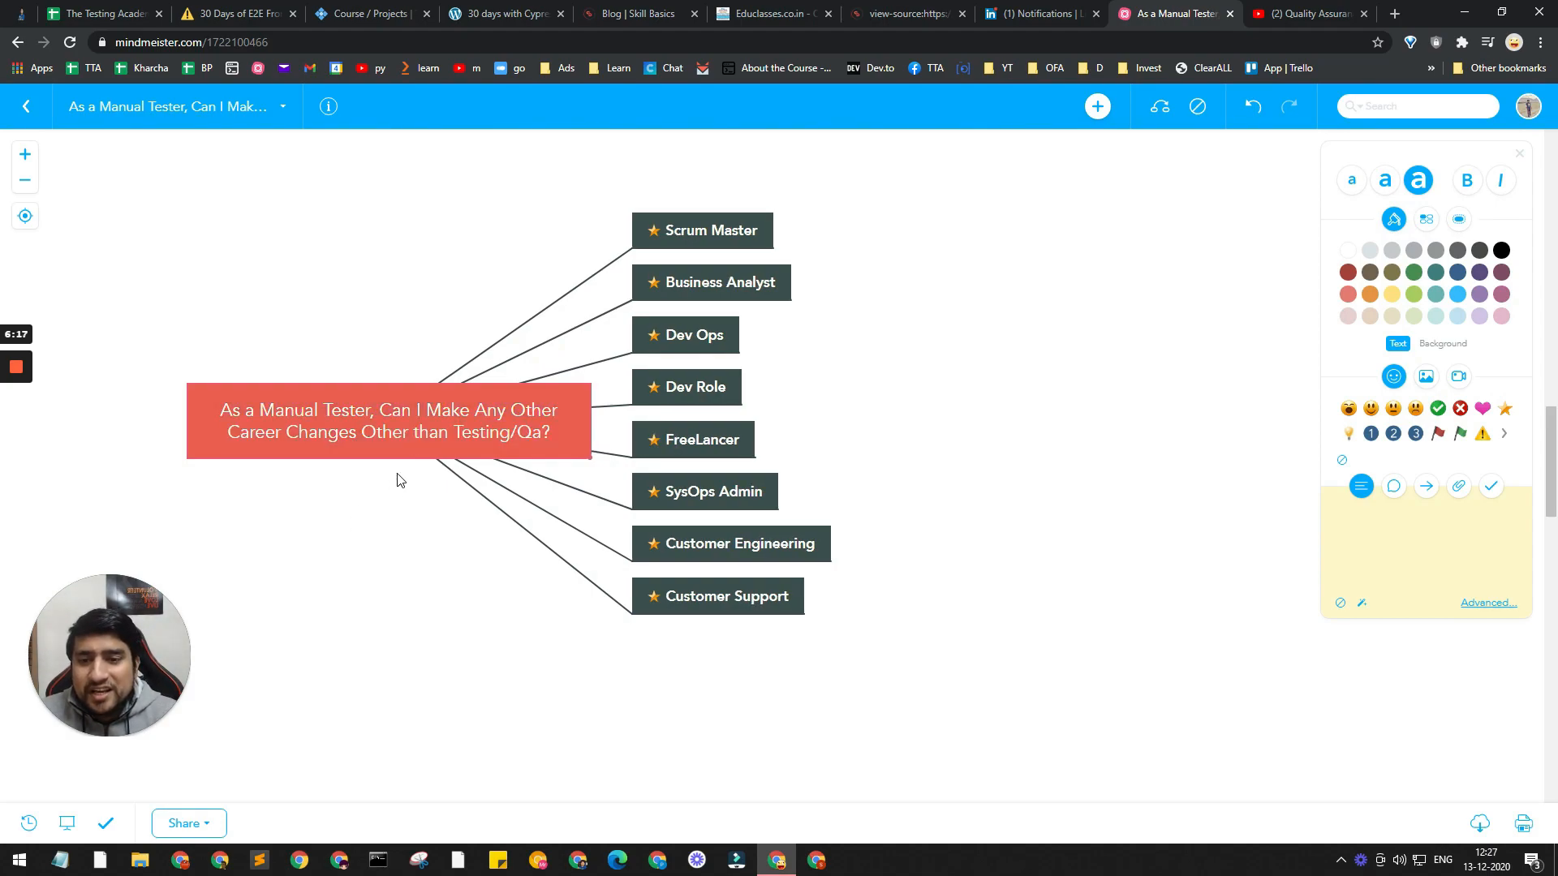
double_click(387, 421)
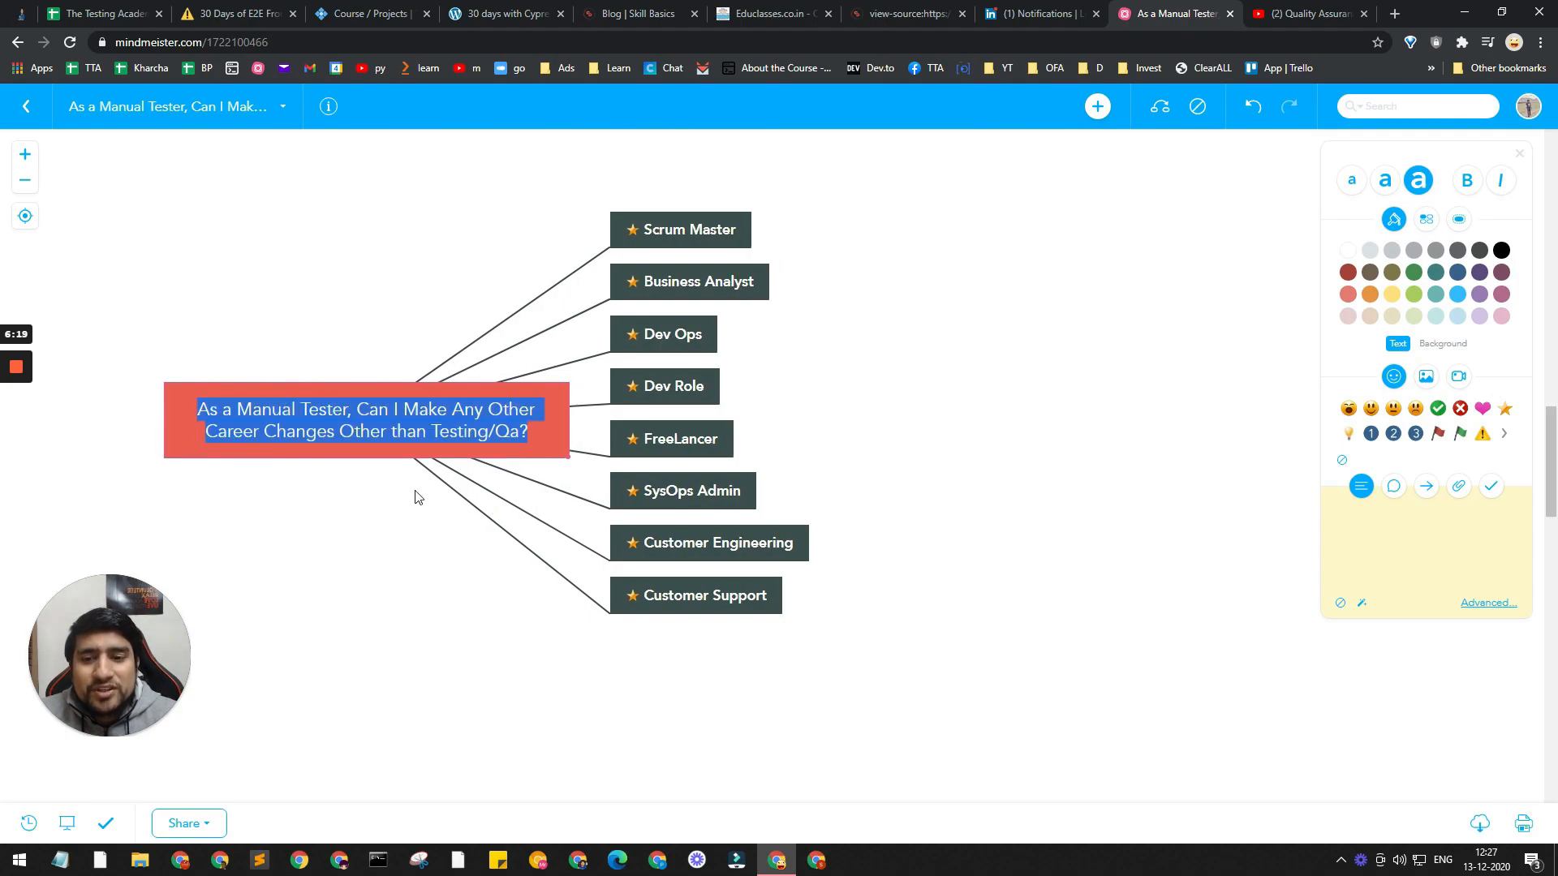